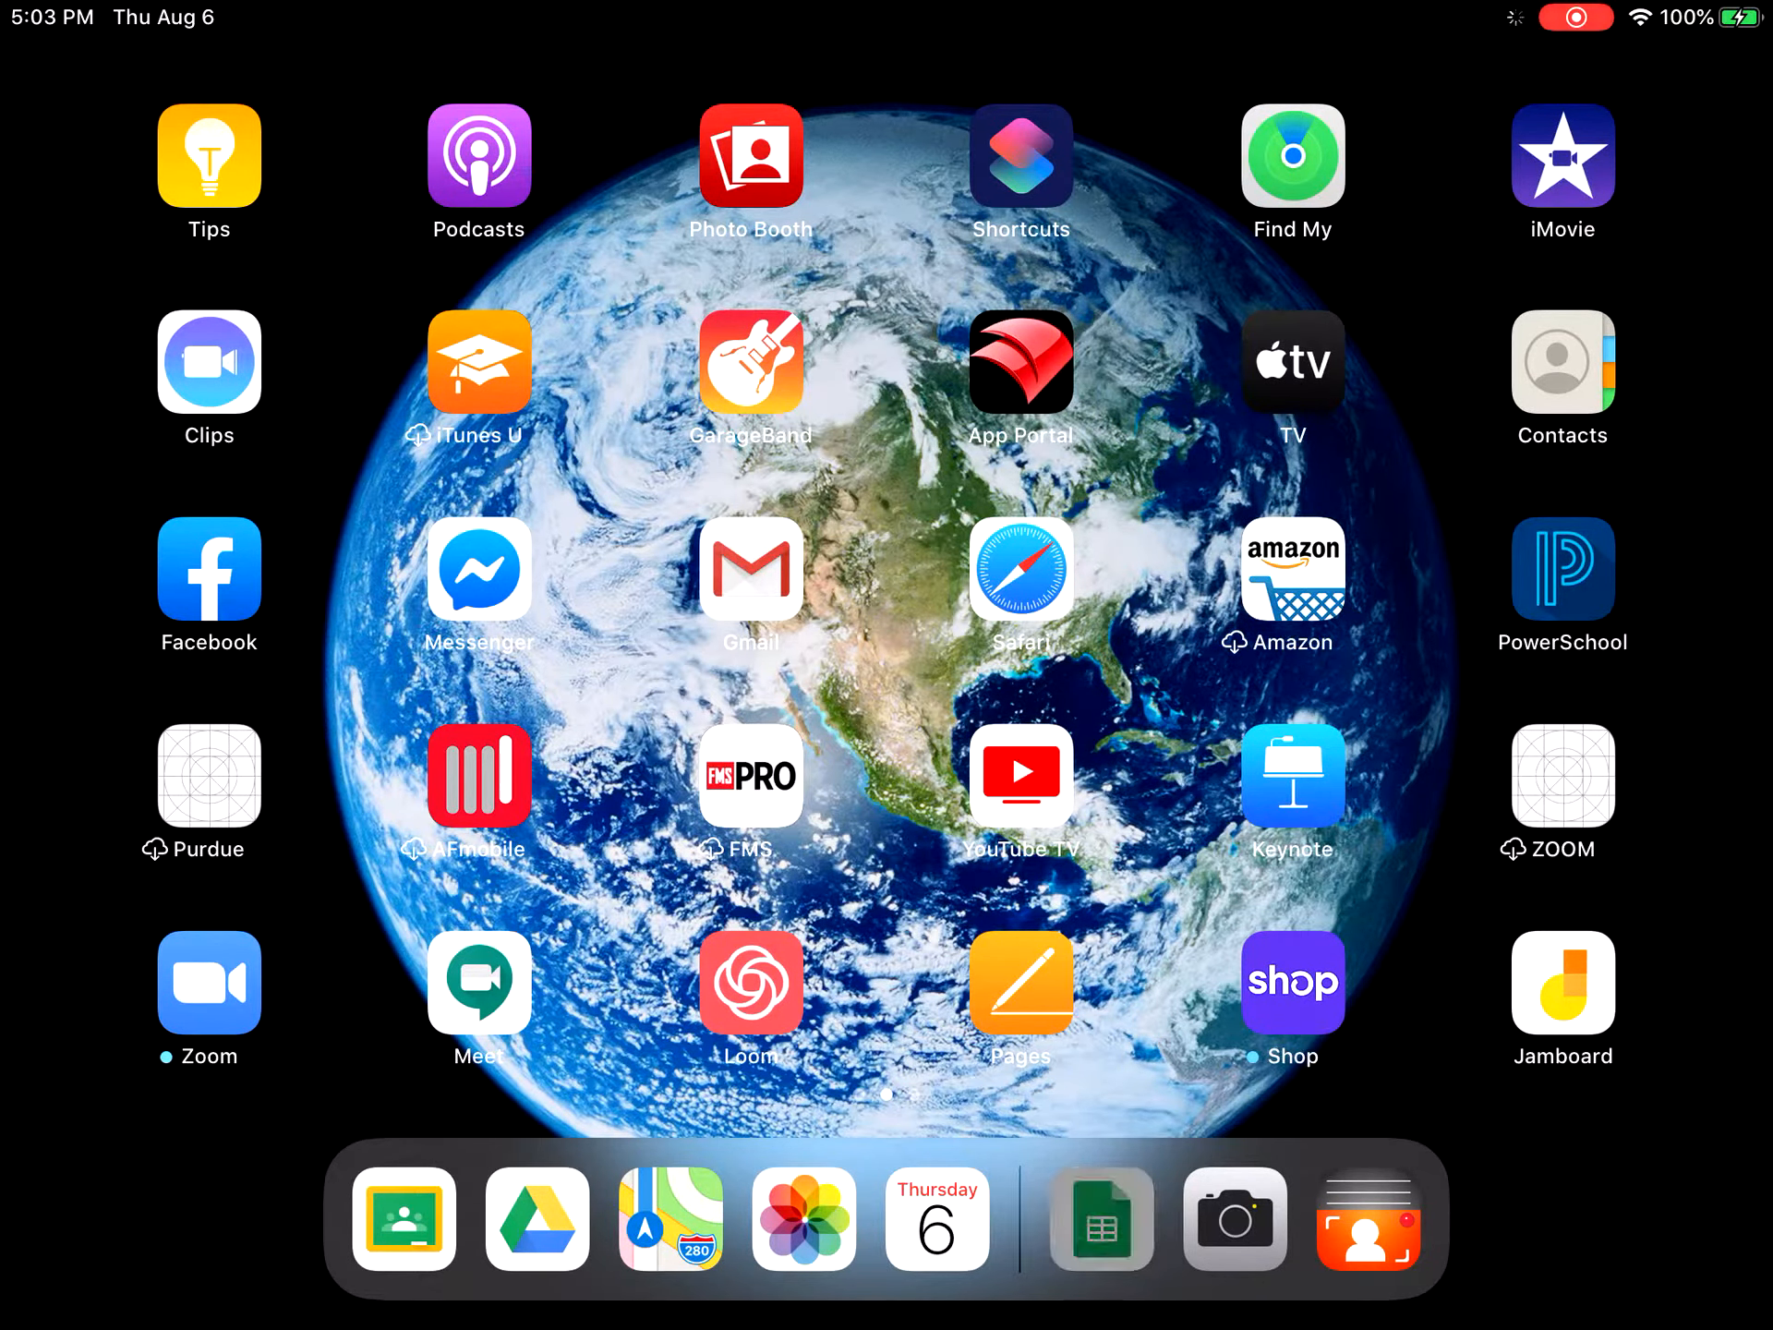
Launch Google Sheets and show the New spreadsheet and Choose template options.
click(1099, 1220)
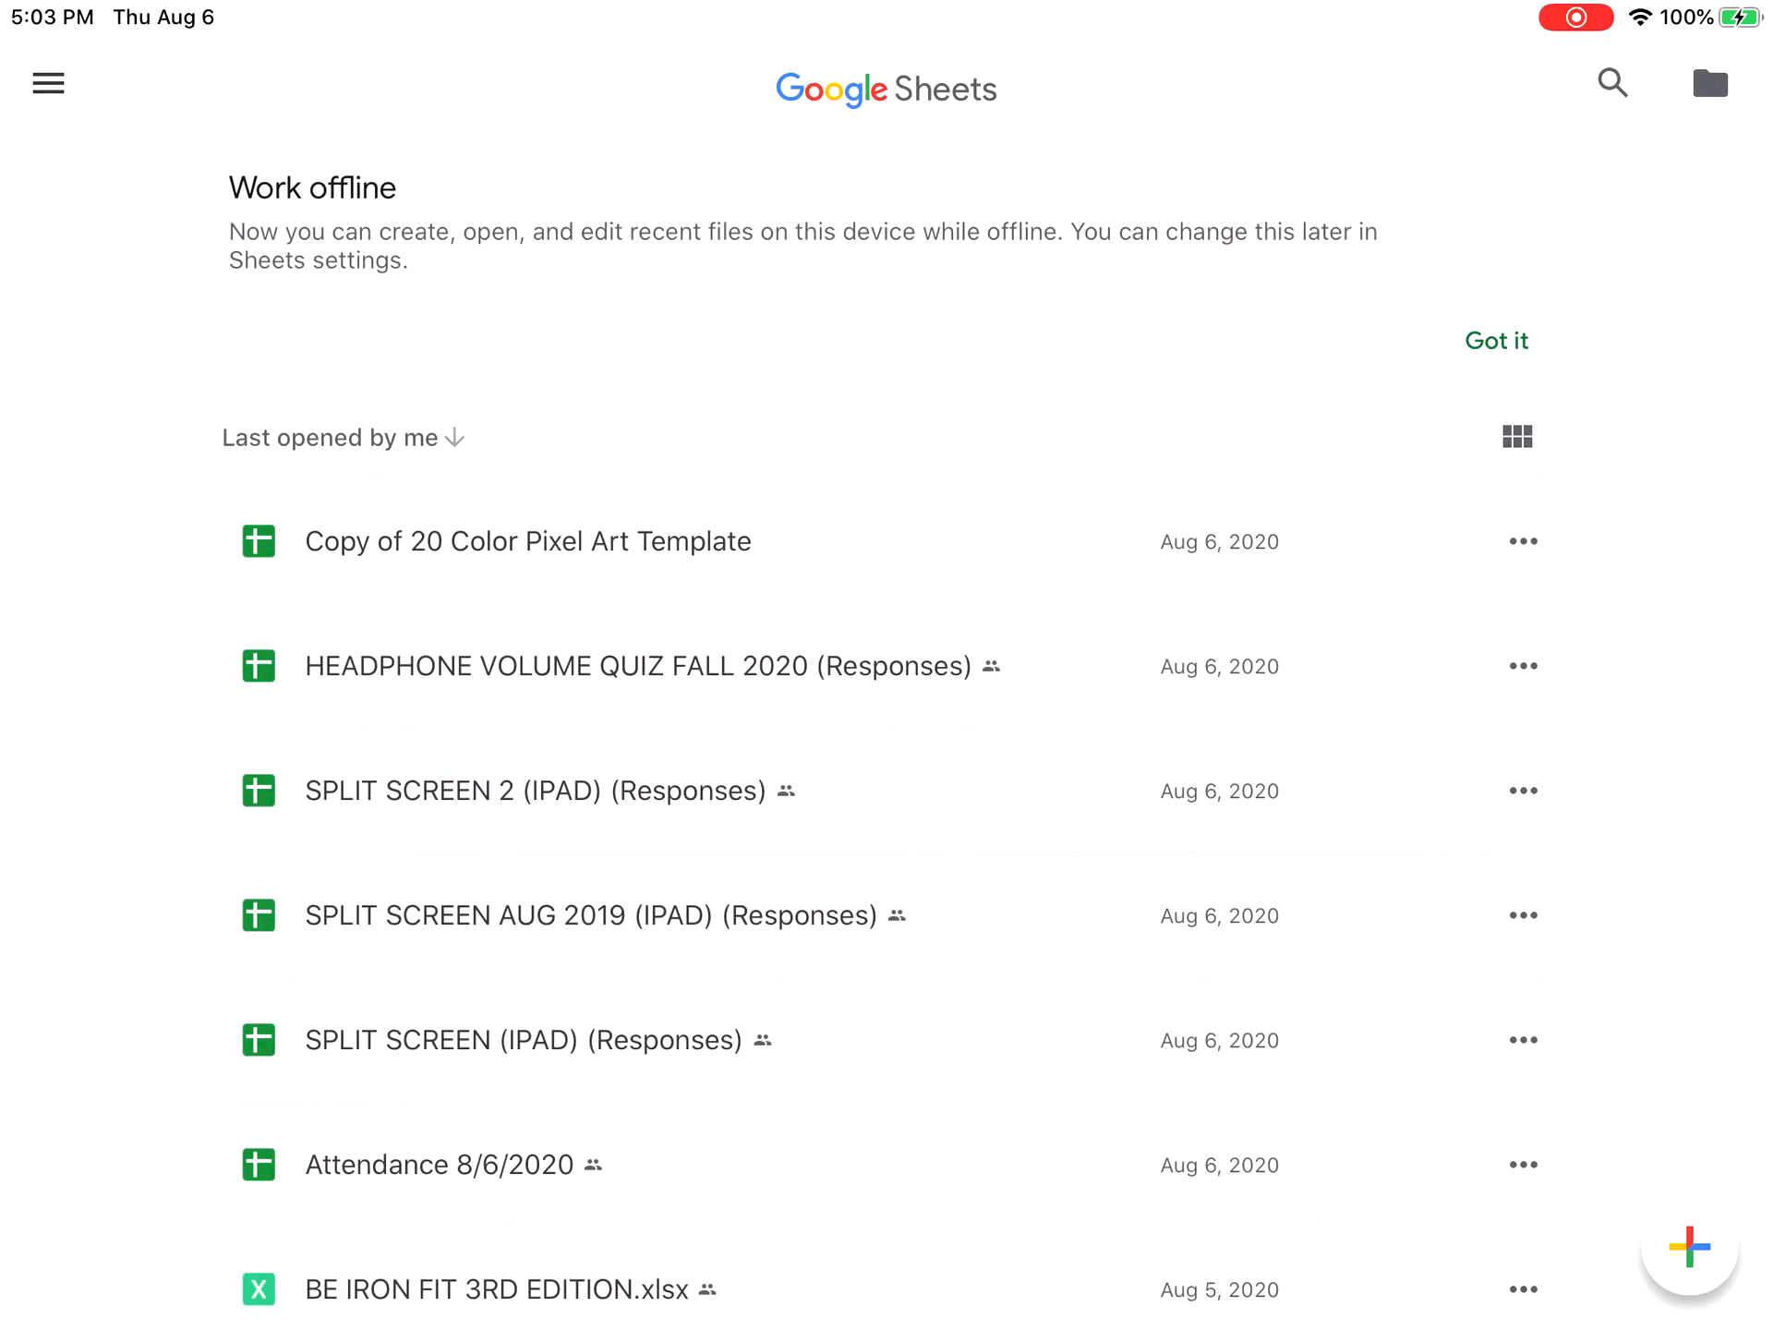
click(1689, 1250)
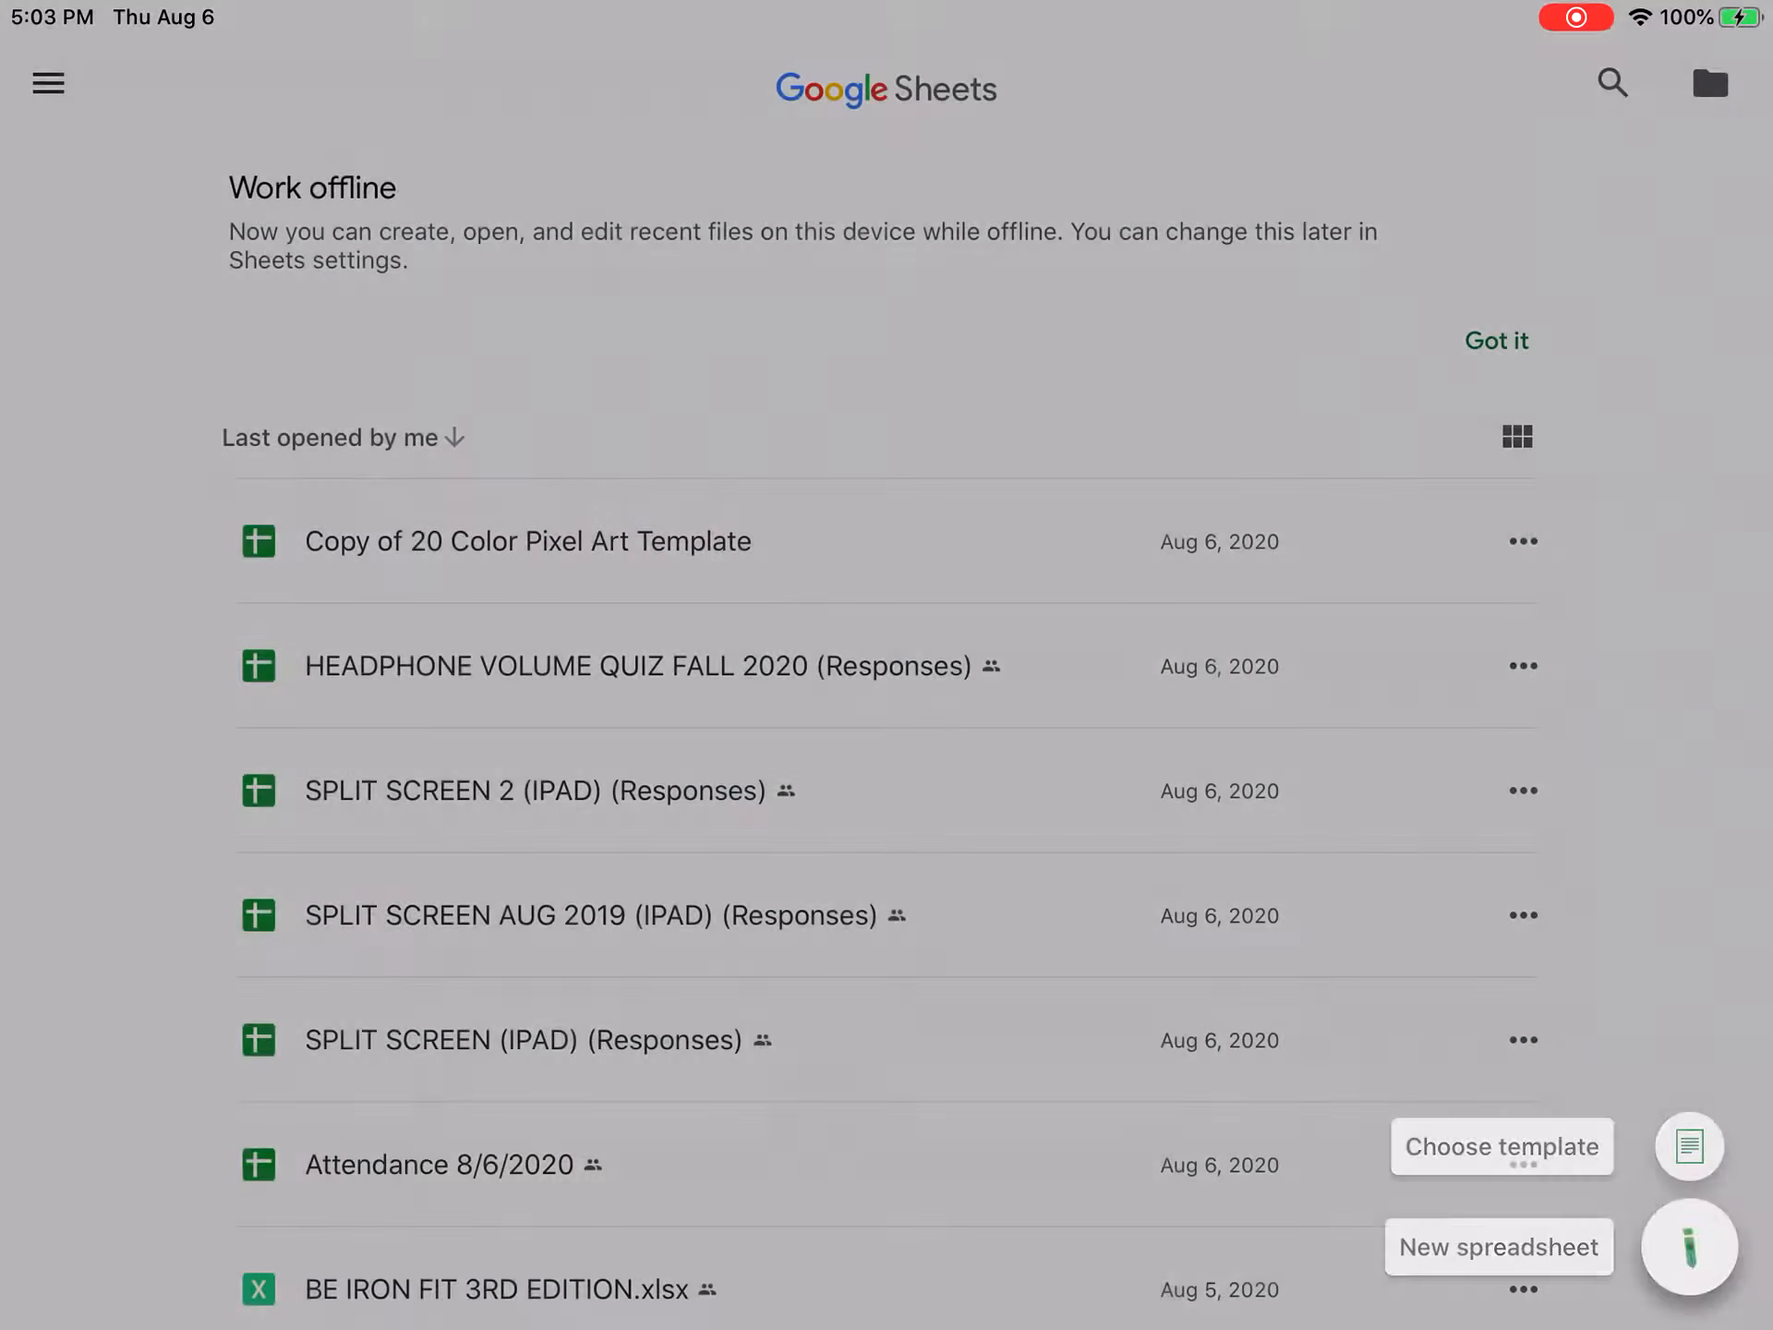
Choose New spreadsheet and enter the name 'Fletcher Overview' in the dialog.
click(1497, 1246)
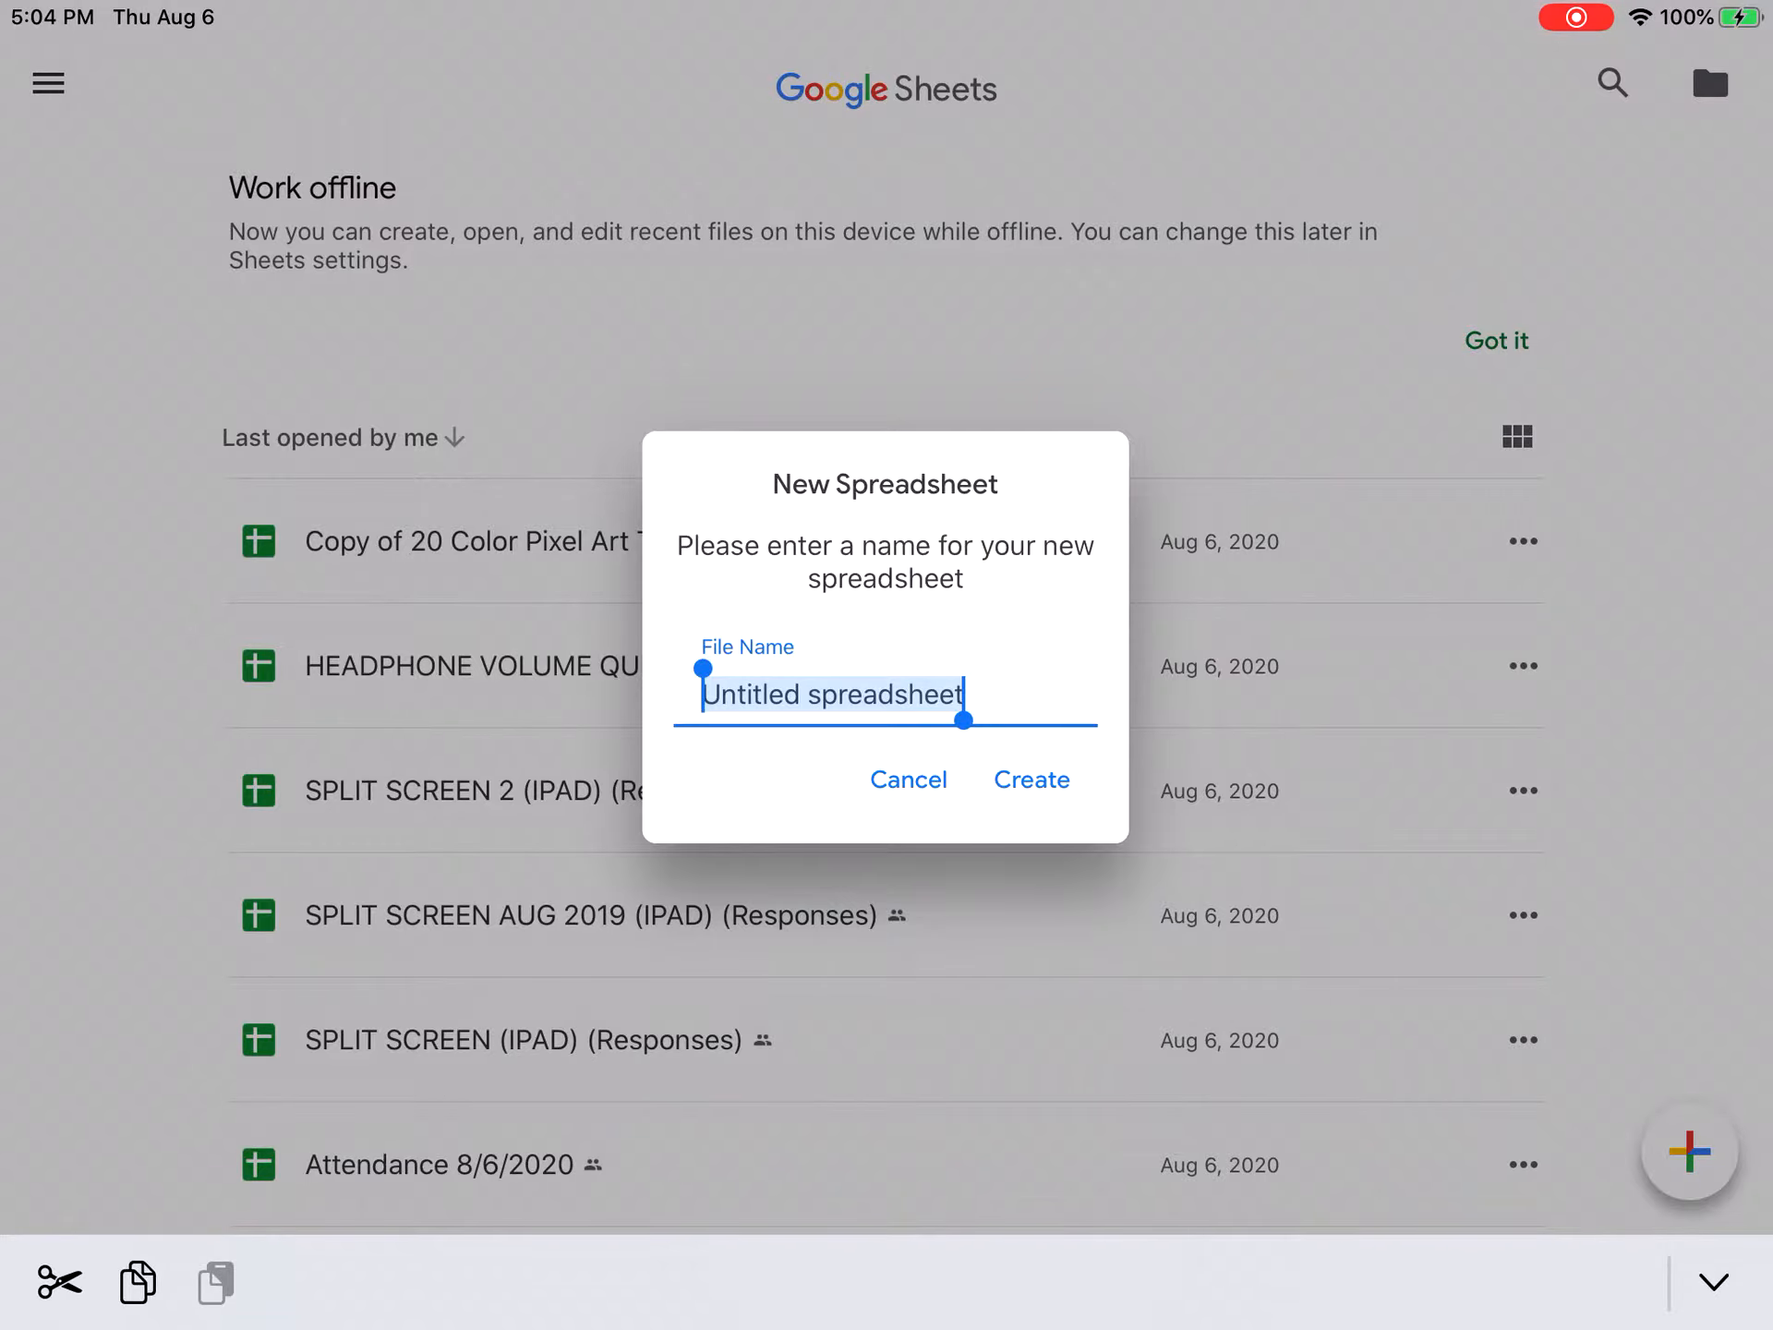
text(Fletc)
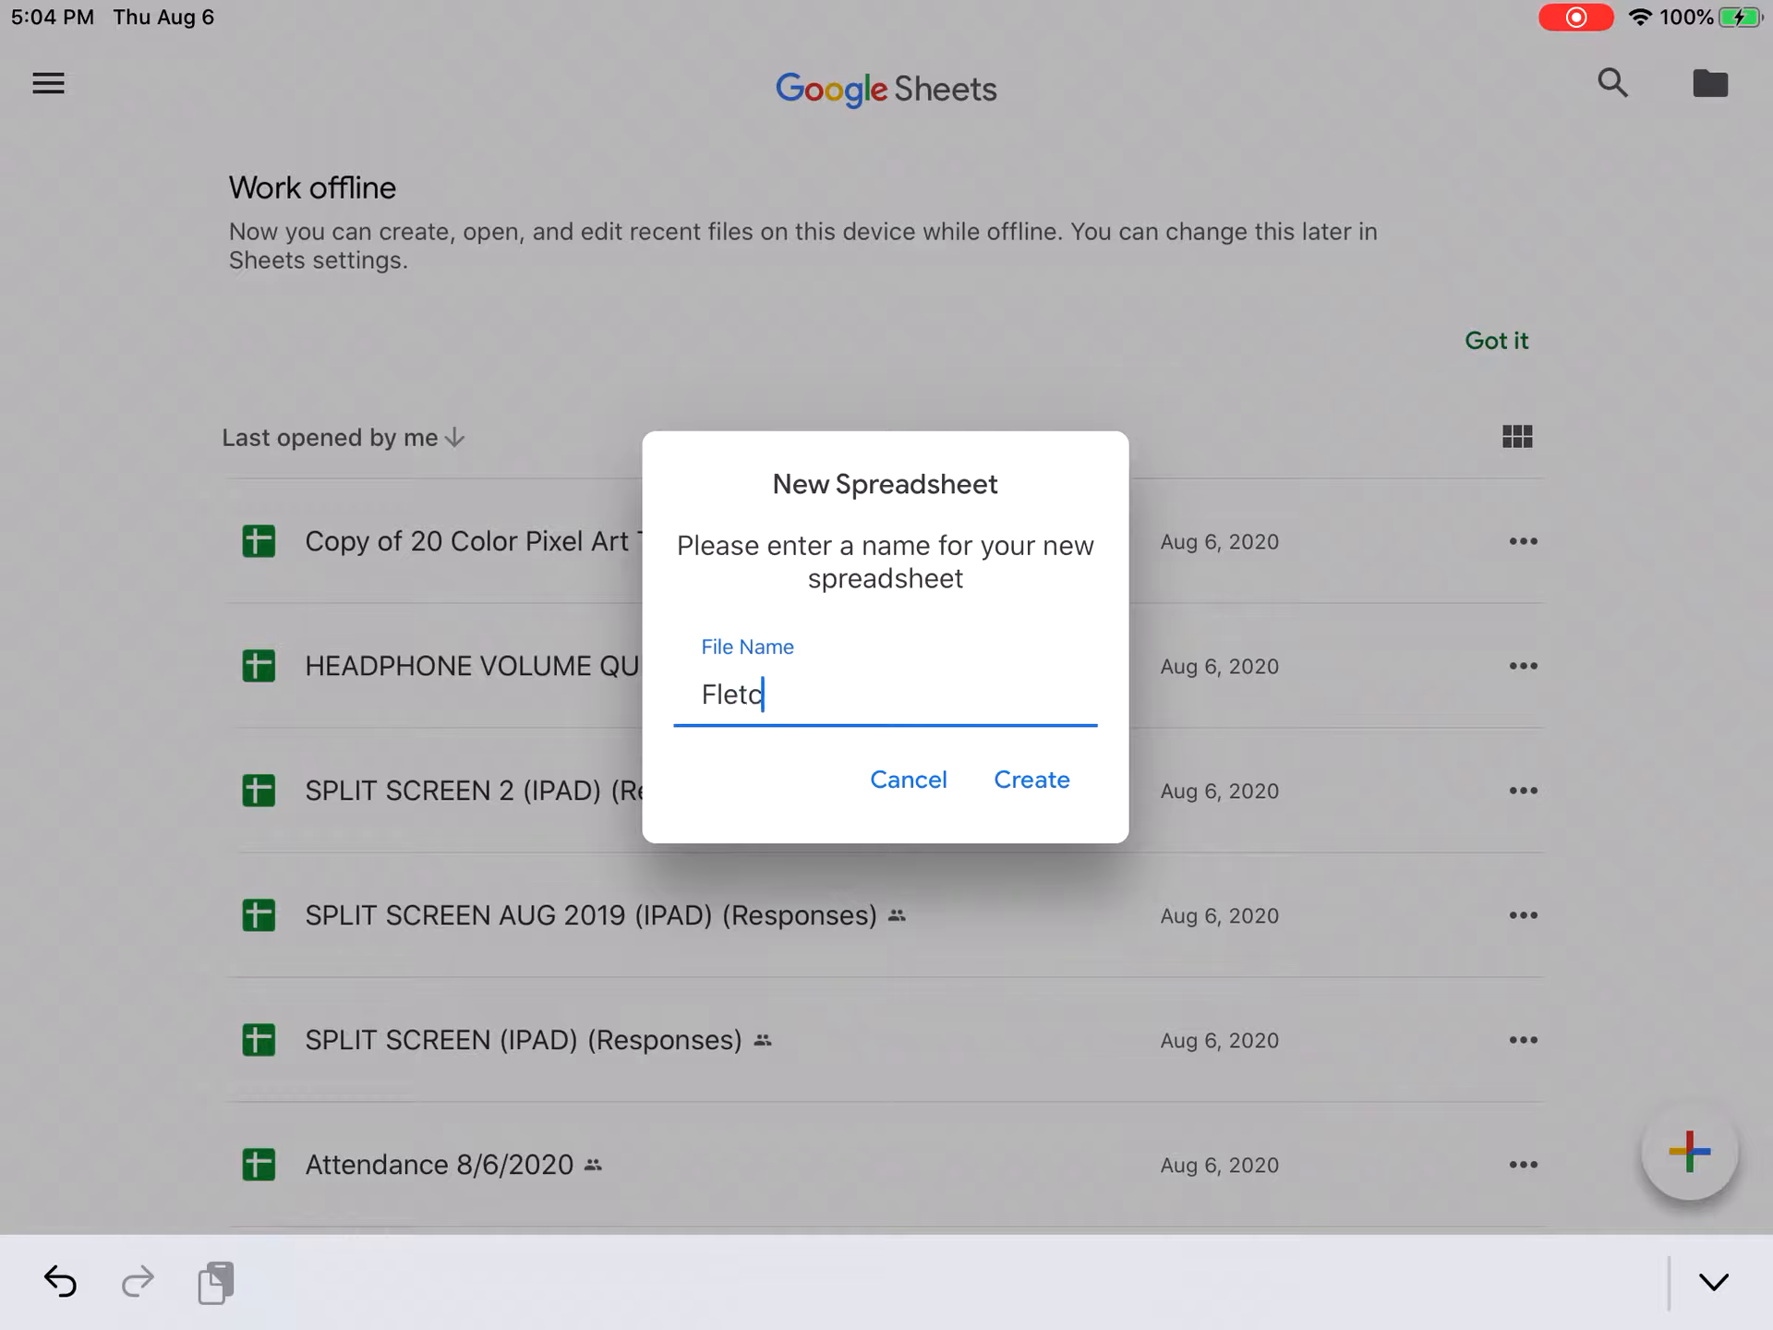
text(her O)
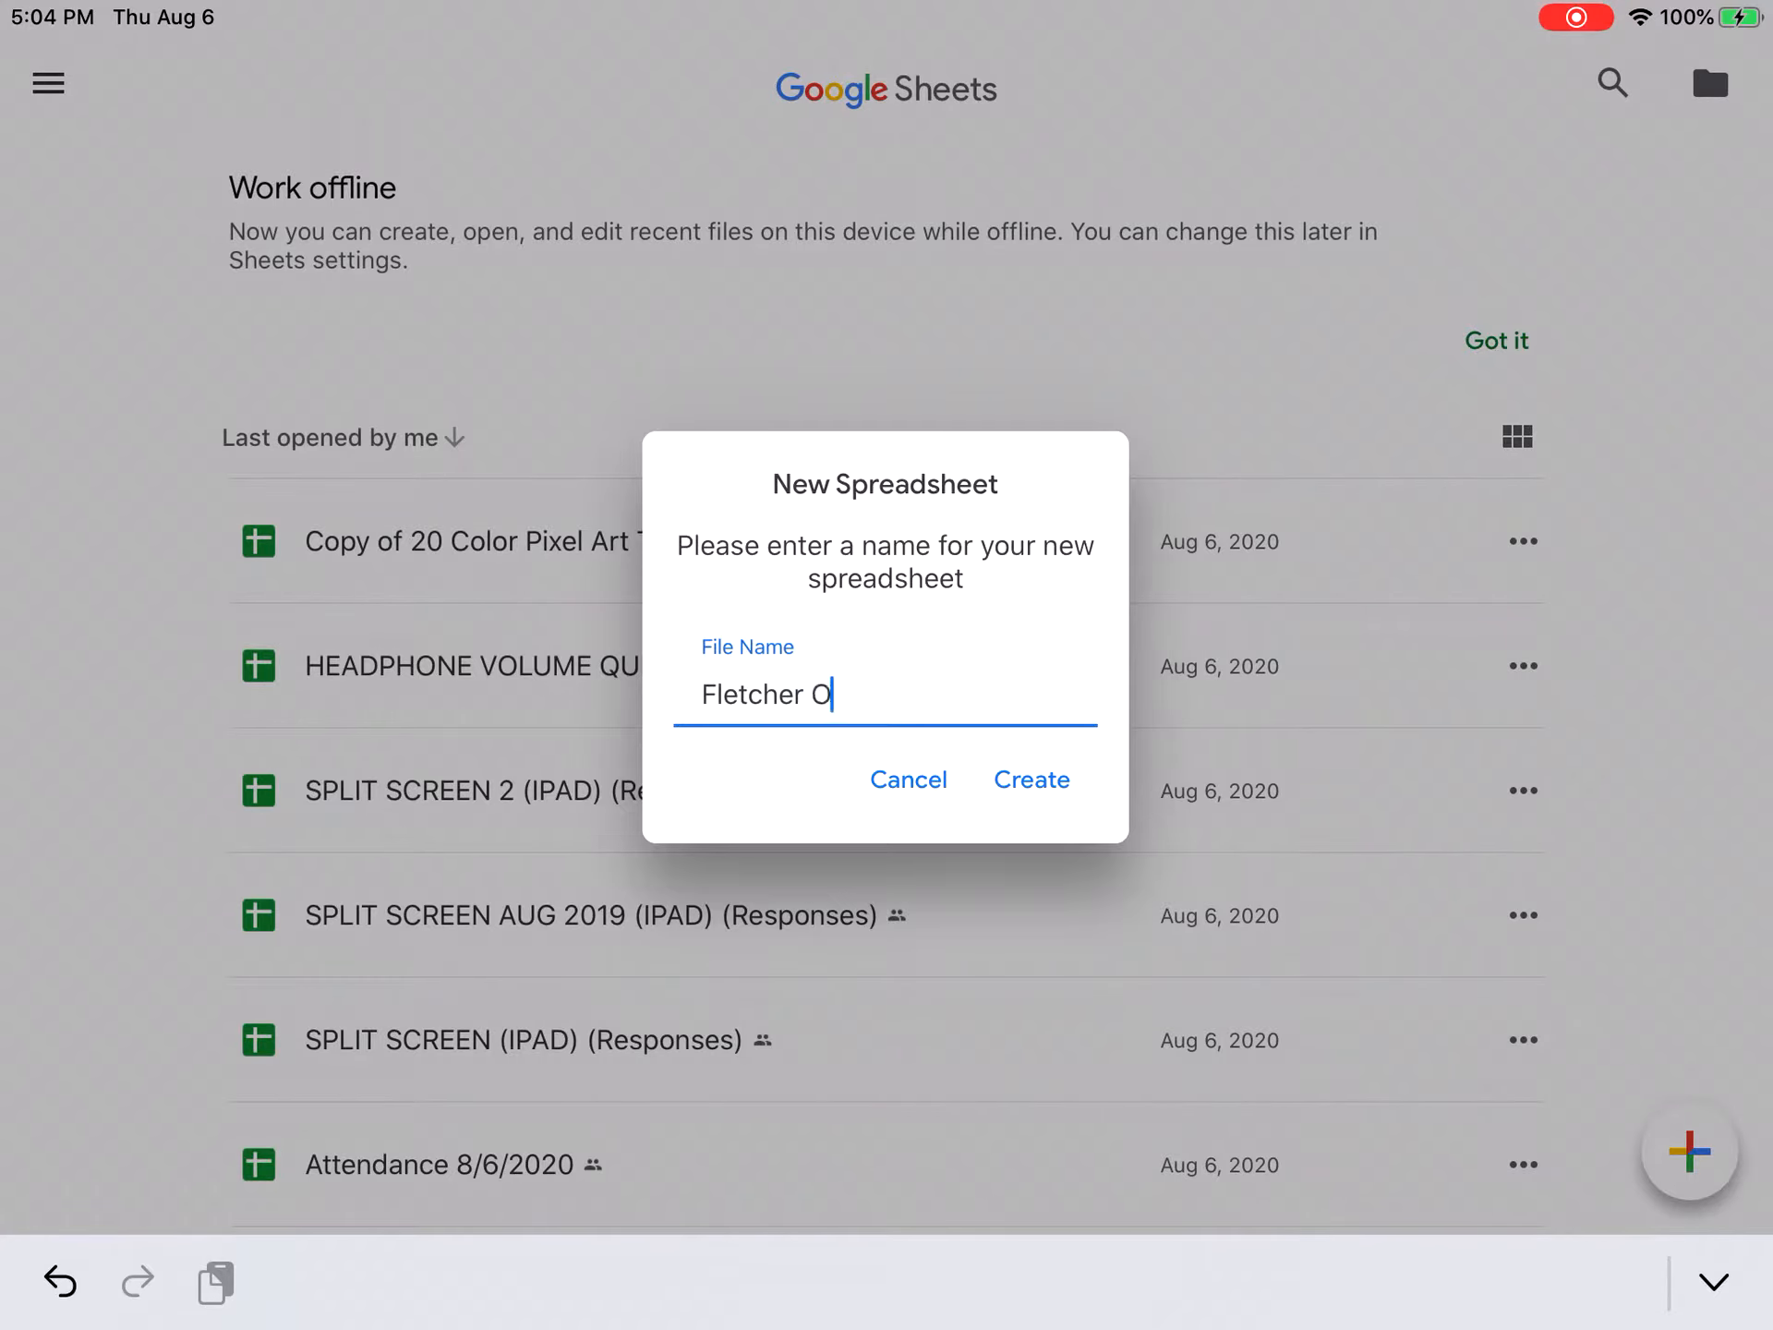
text(vervie)
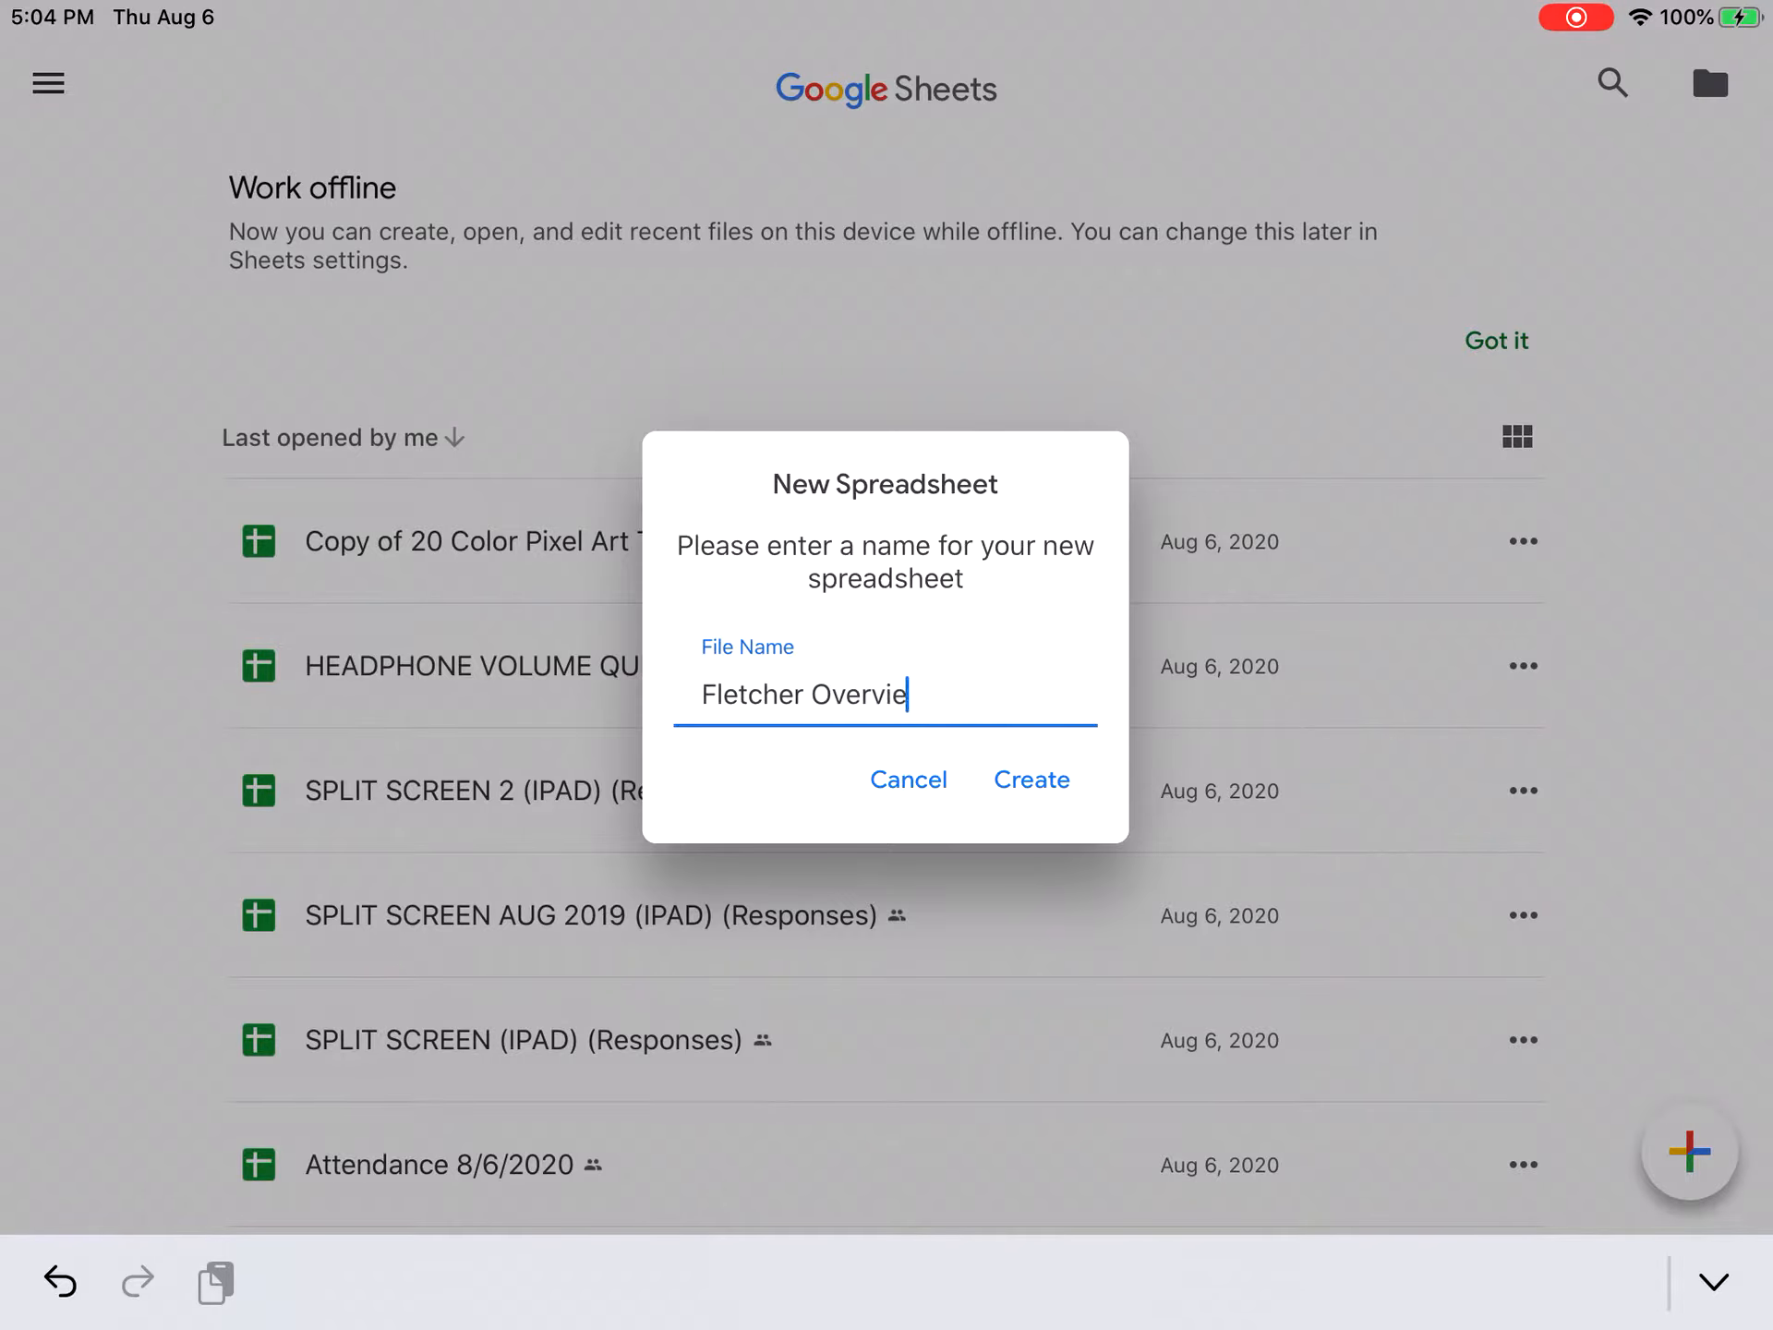
Confirm creation of the blank 'Fletcher Overview' spreadsheet.
click(1030, 779)
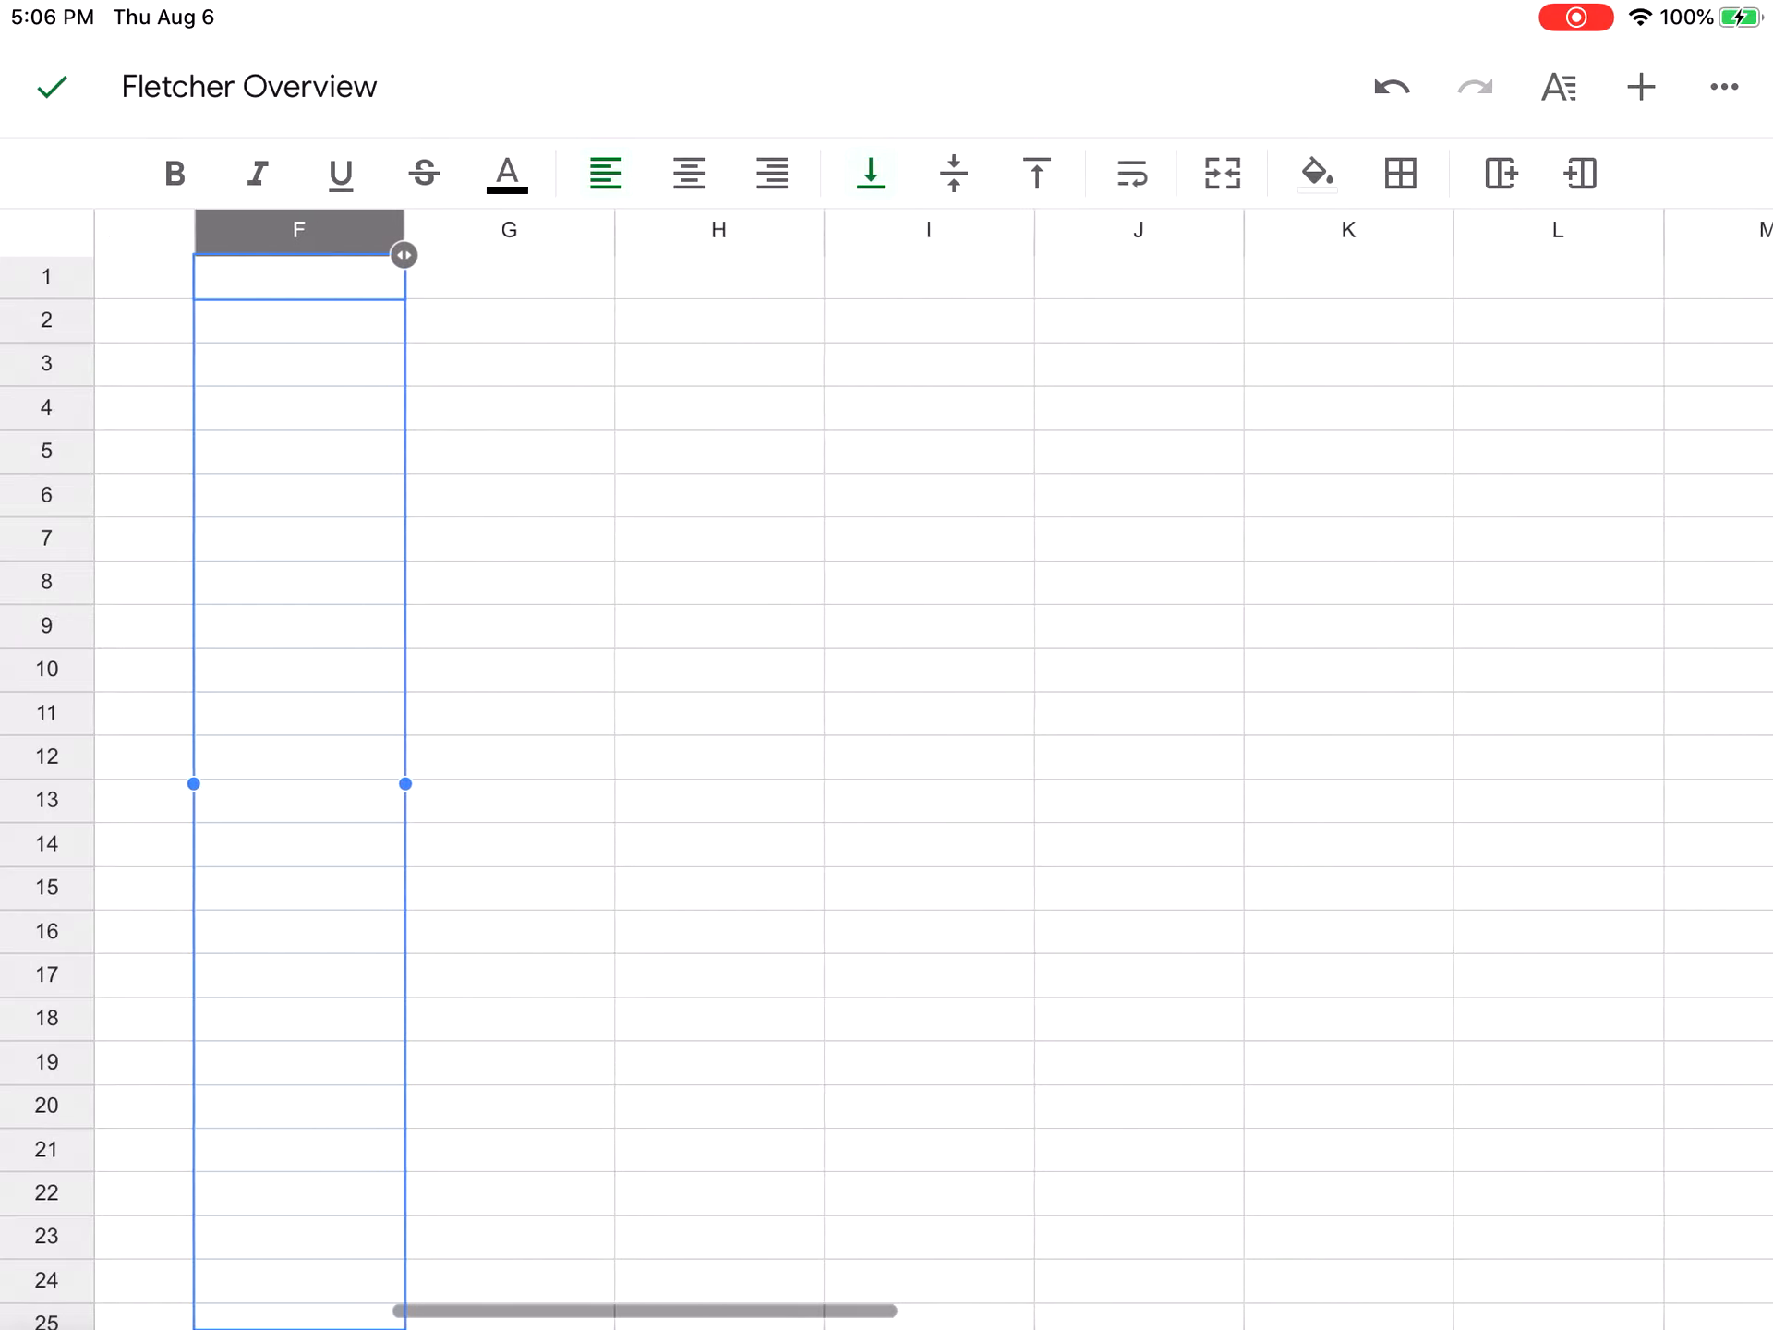
scroll(right, 3)
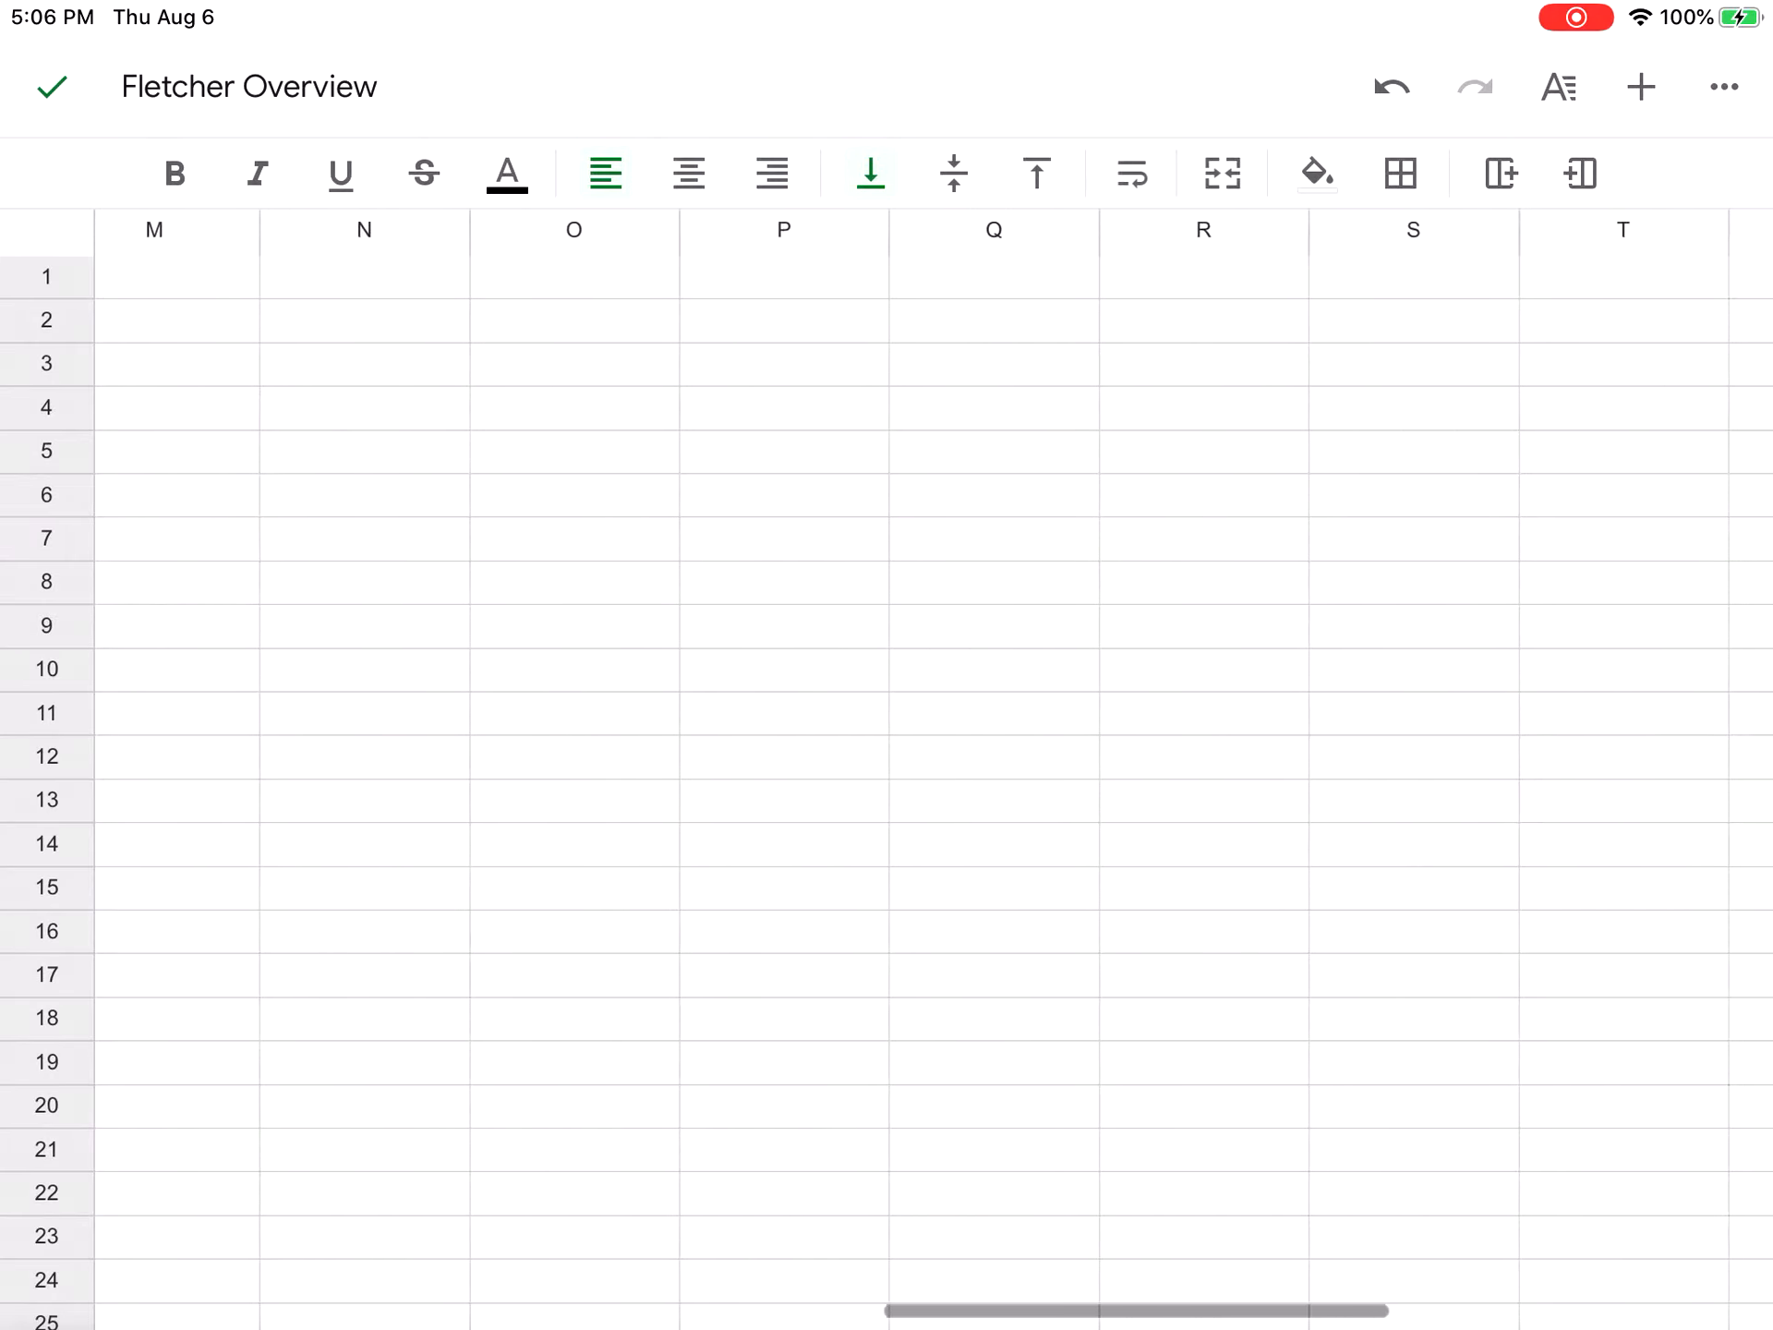
scroll(right, 3)
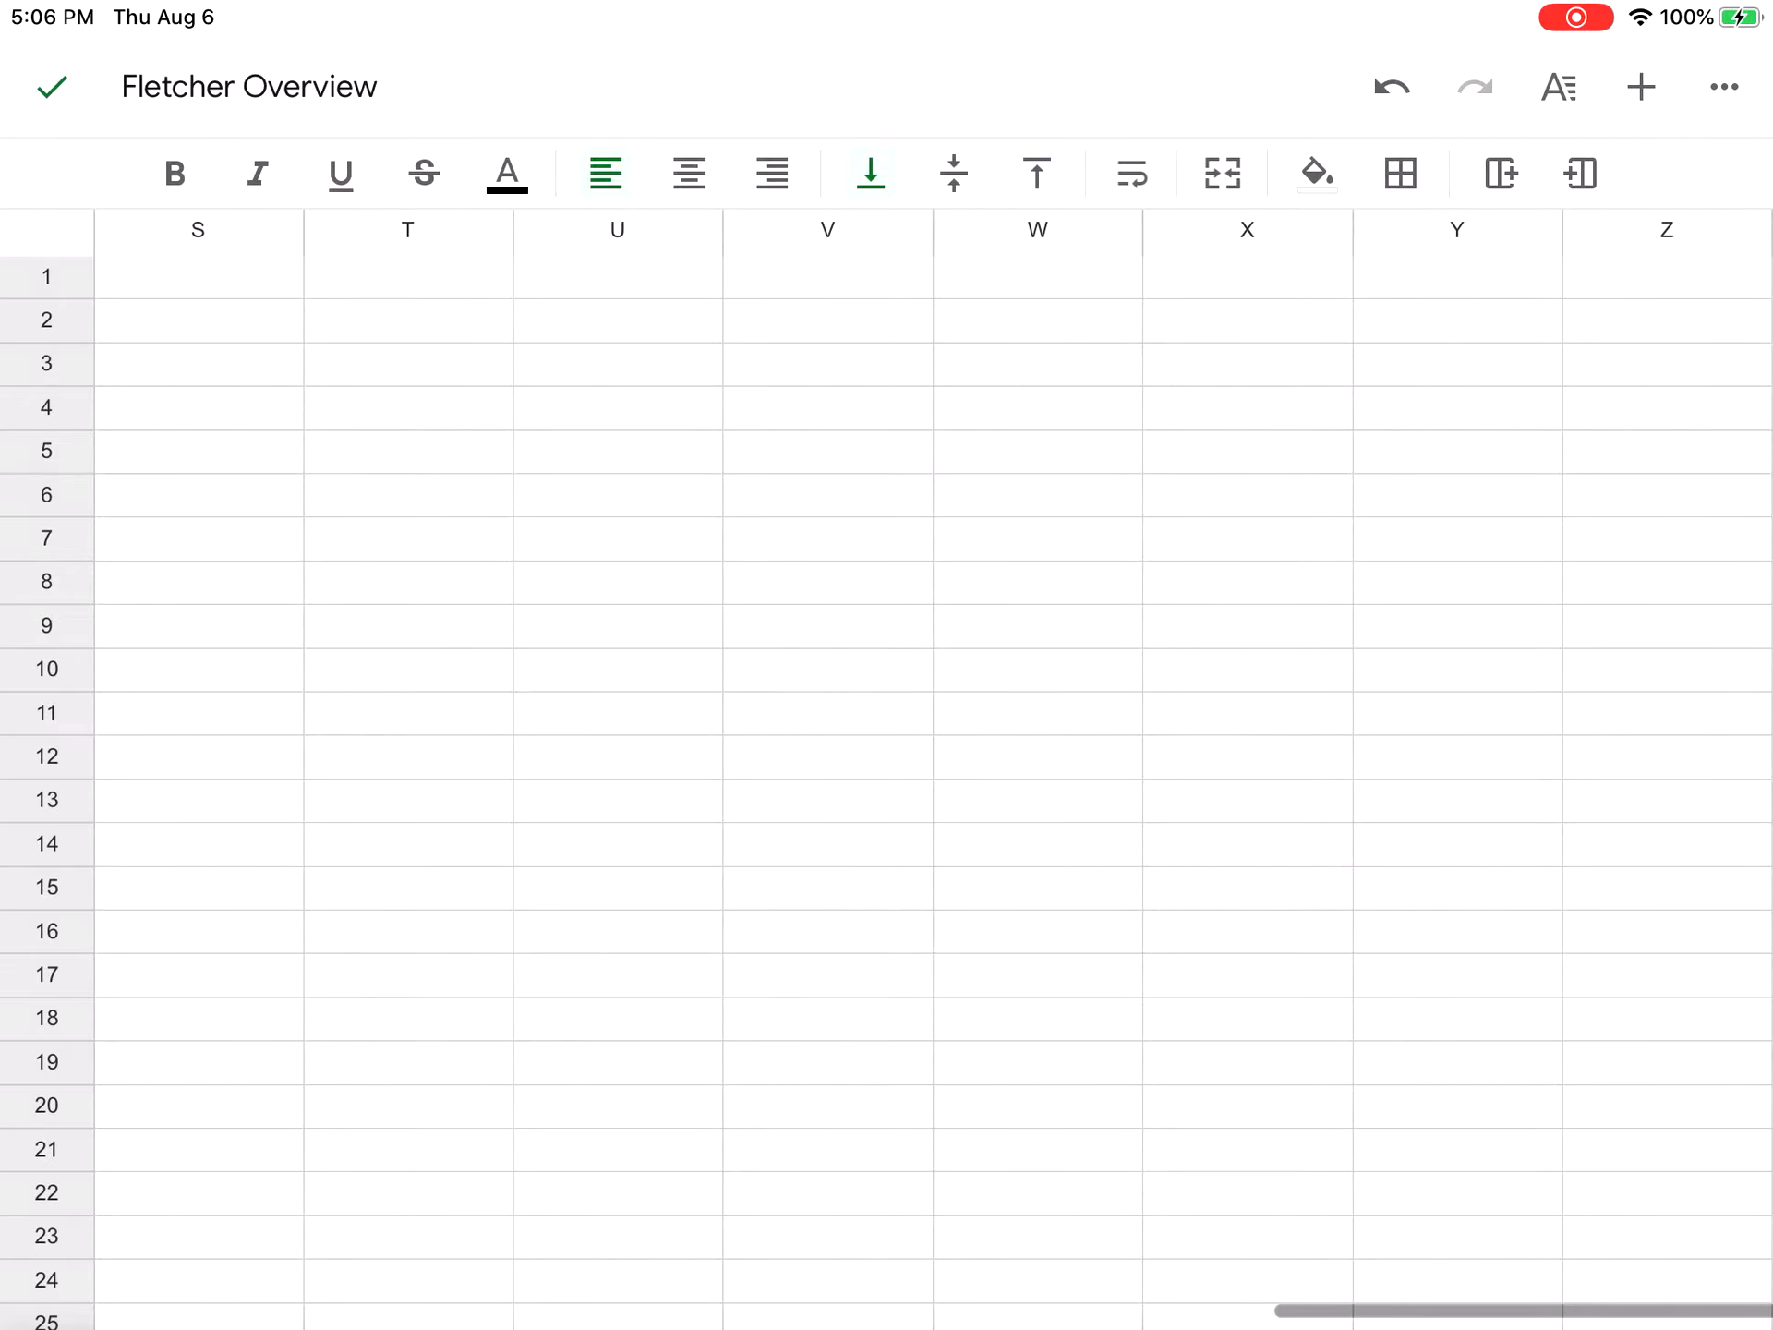
scroll(left, 3)
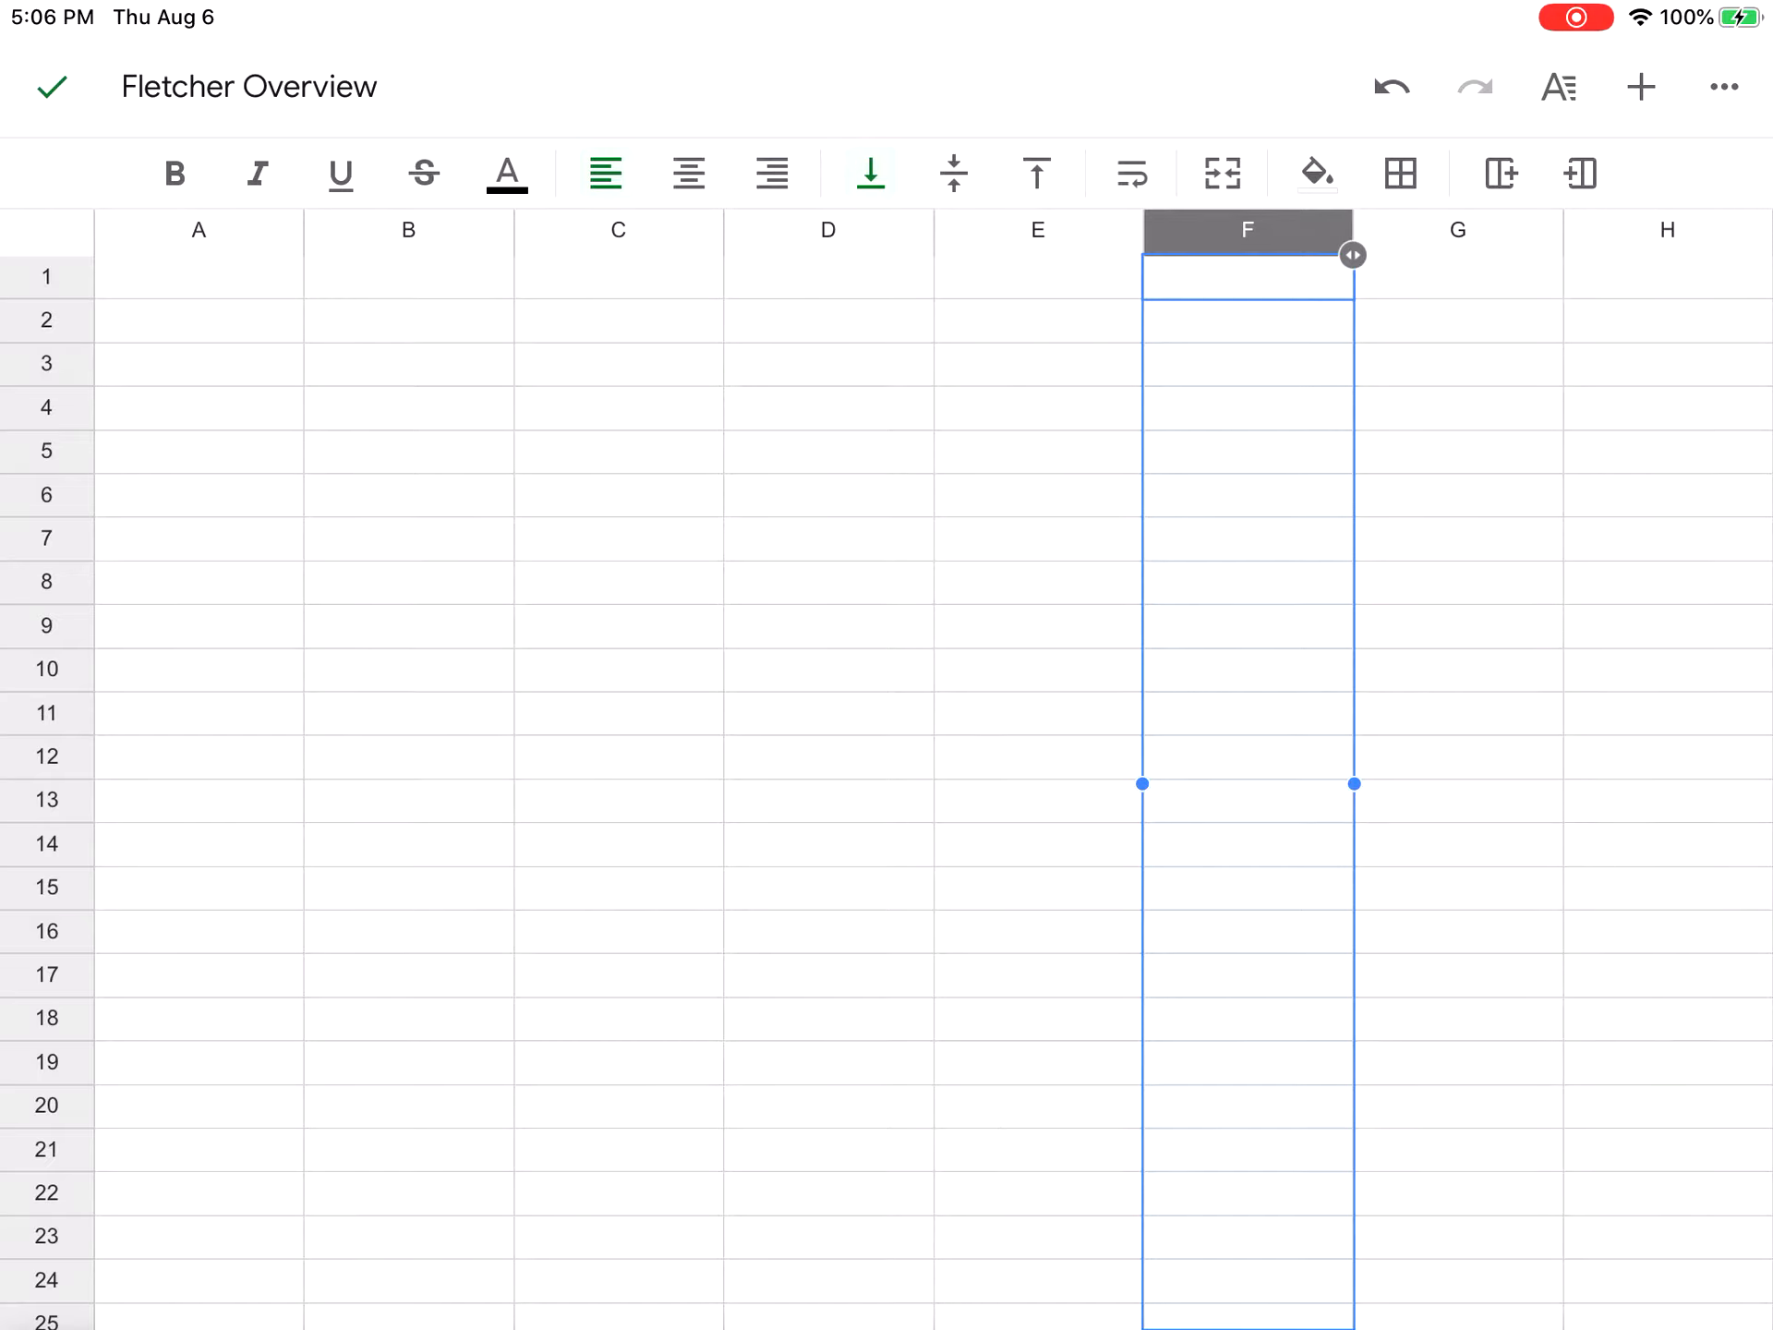
scroll(down, 3)
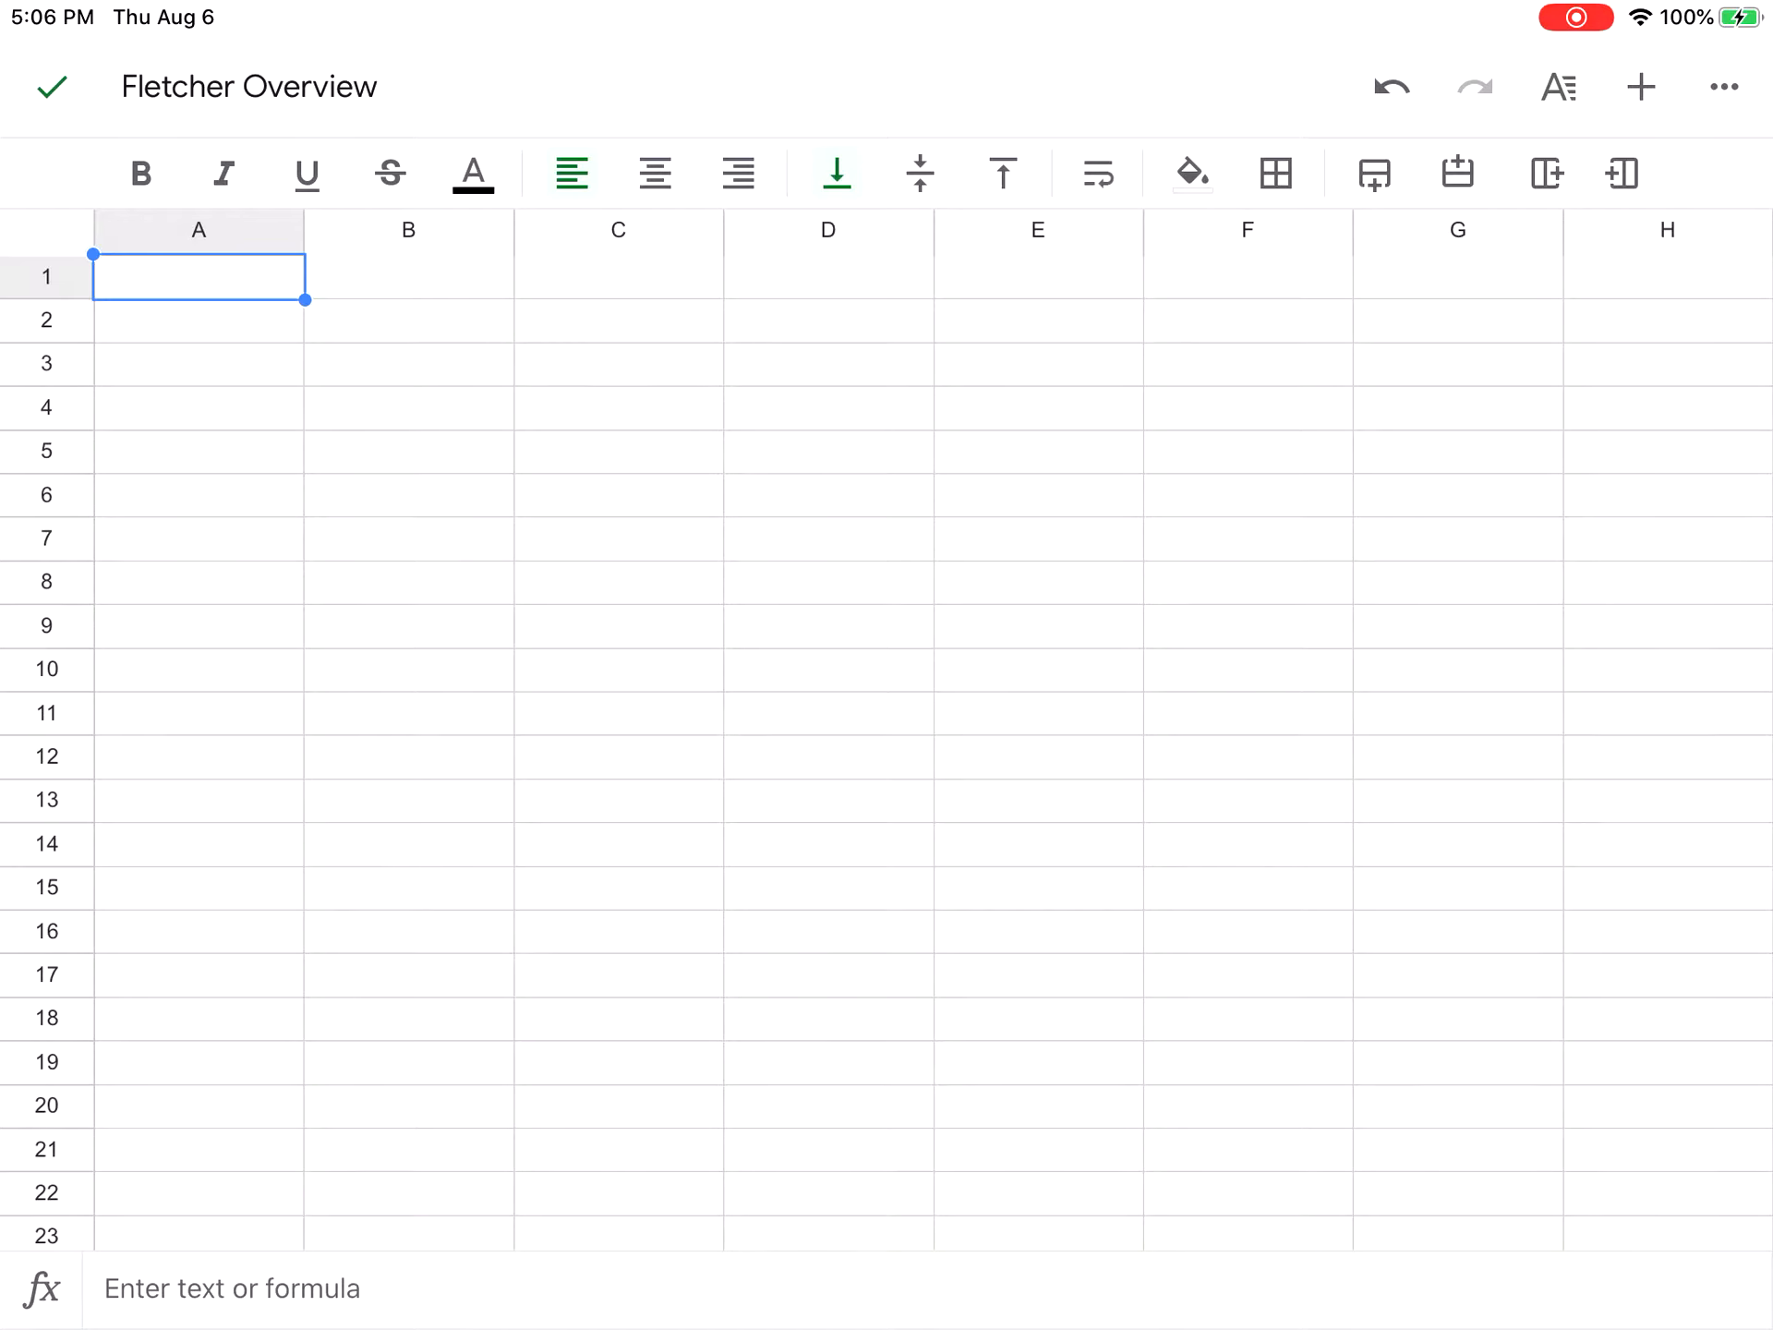
Enter 'Cat' in A1 and style it bold, italic and underlined.
text(Cat)
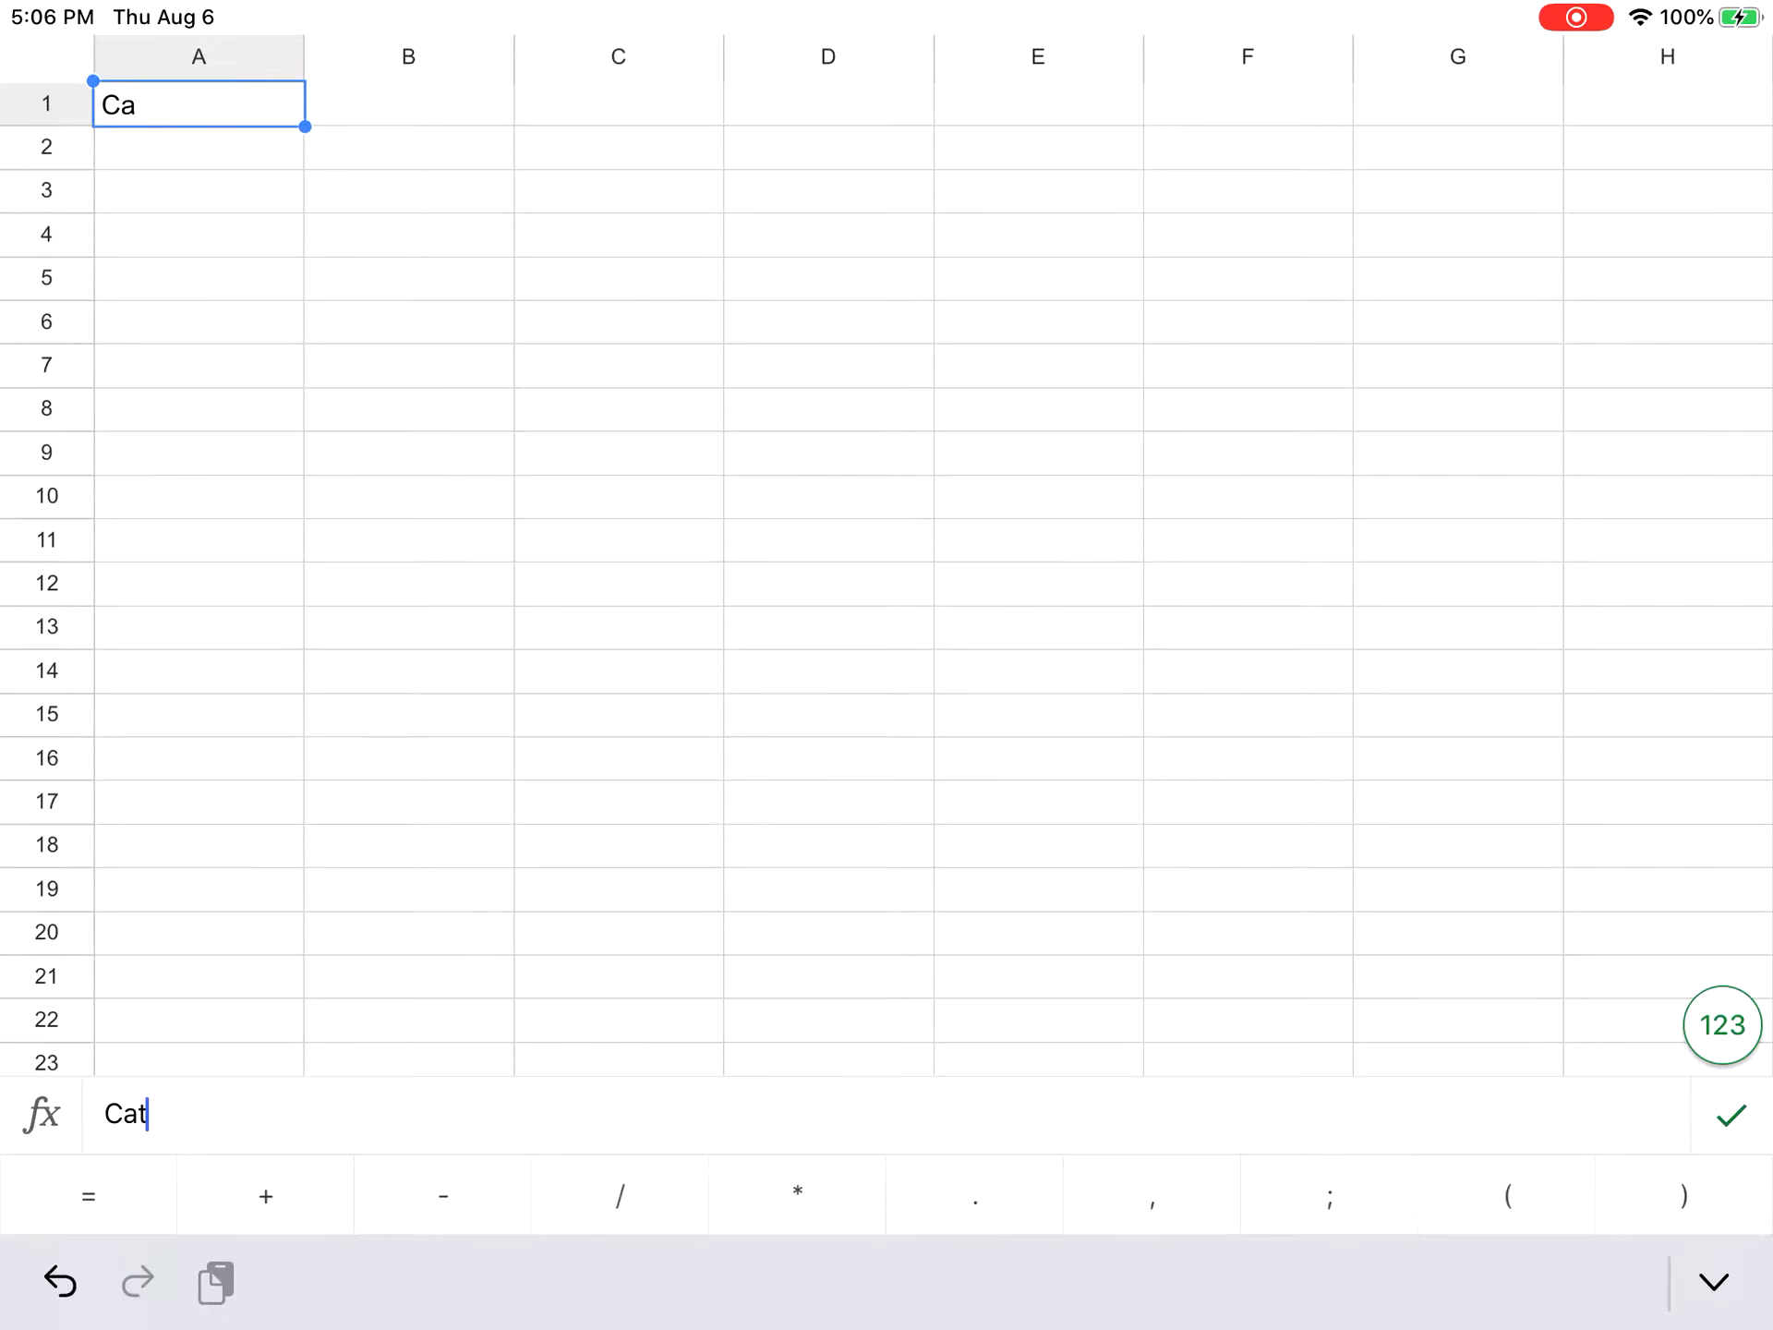
text(t)
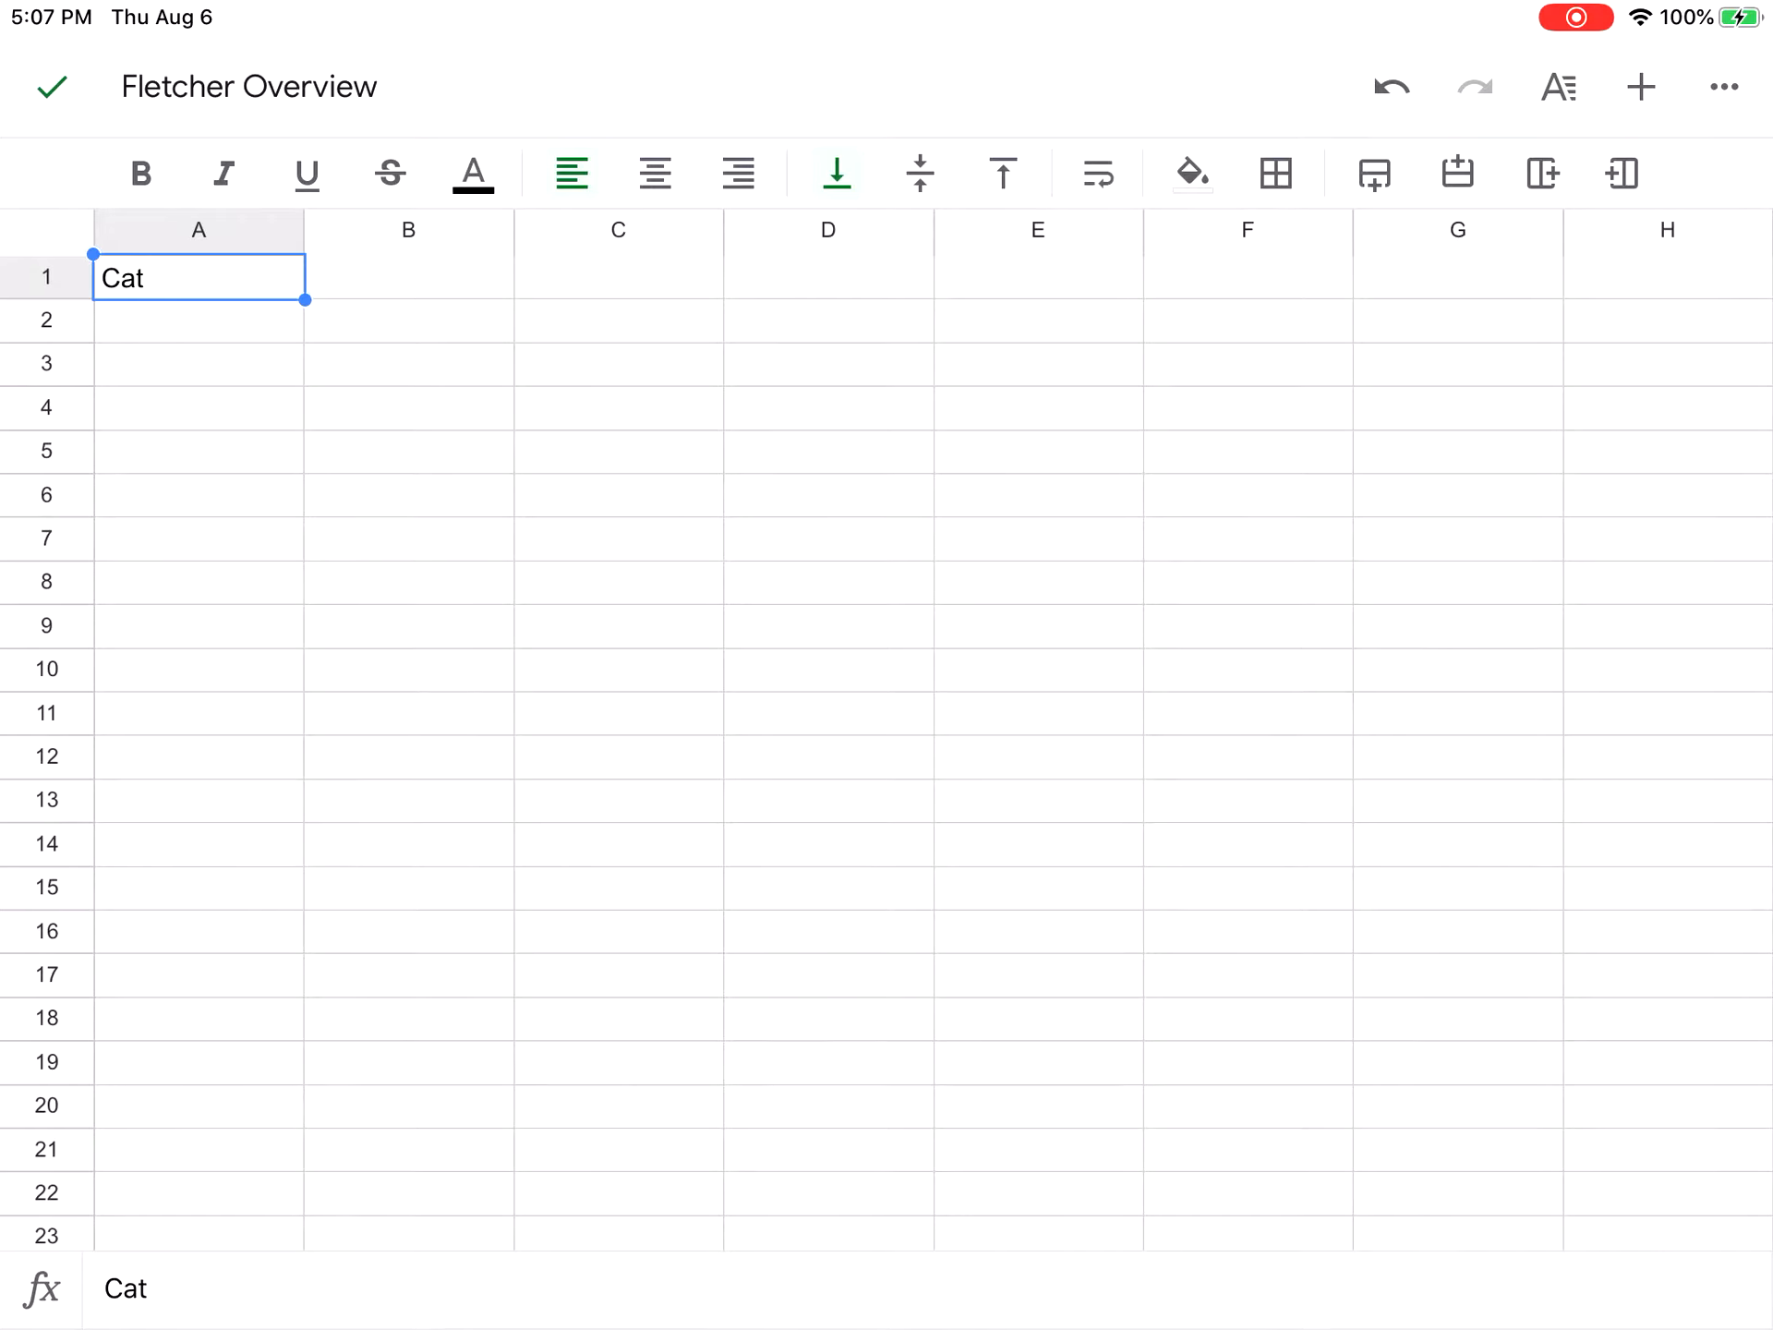
click(1558, 87)
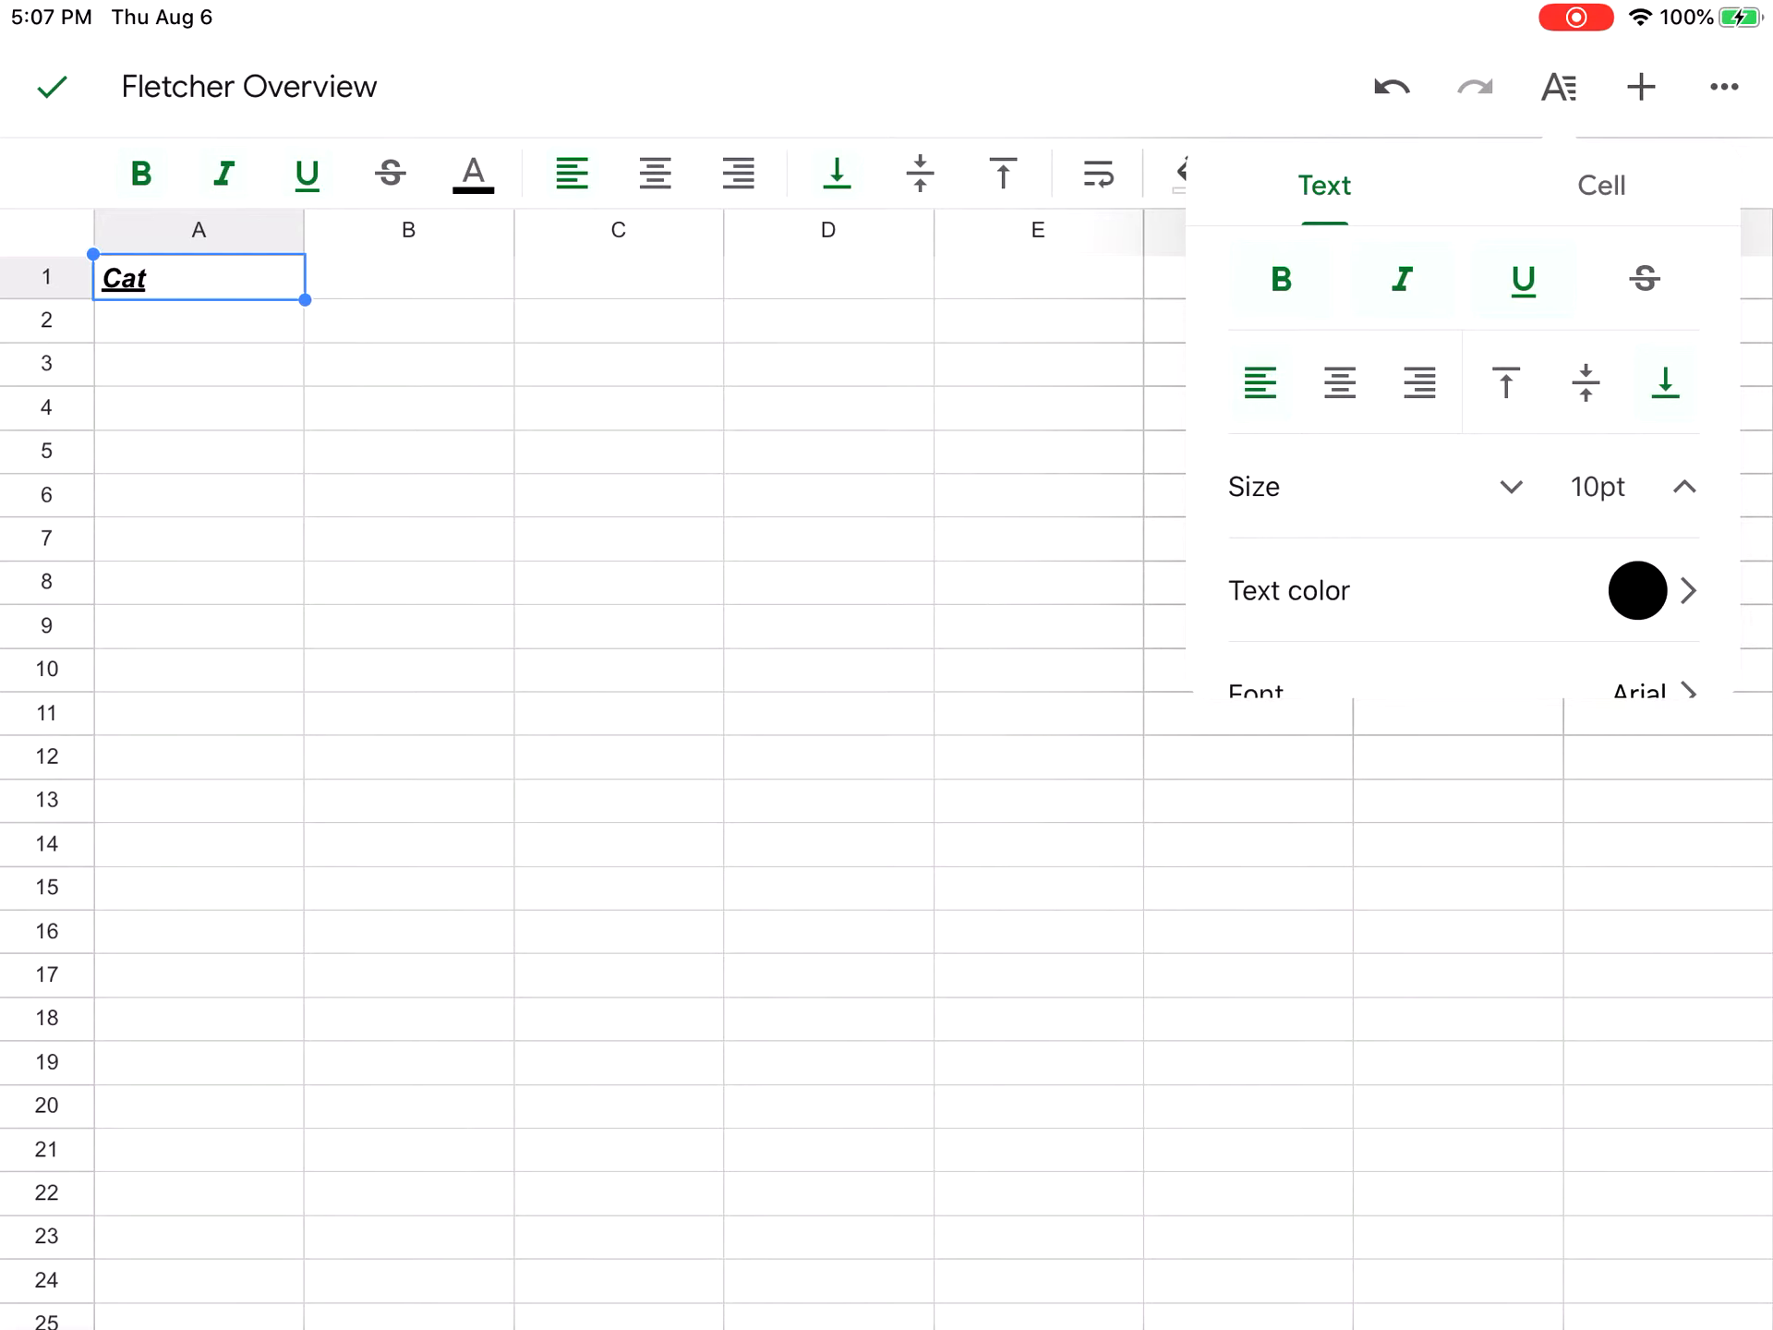
click(1601, 186)
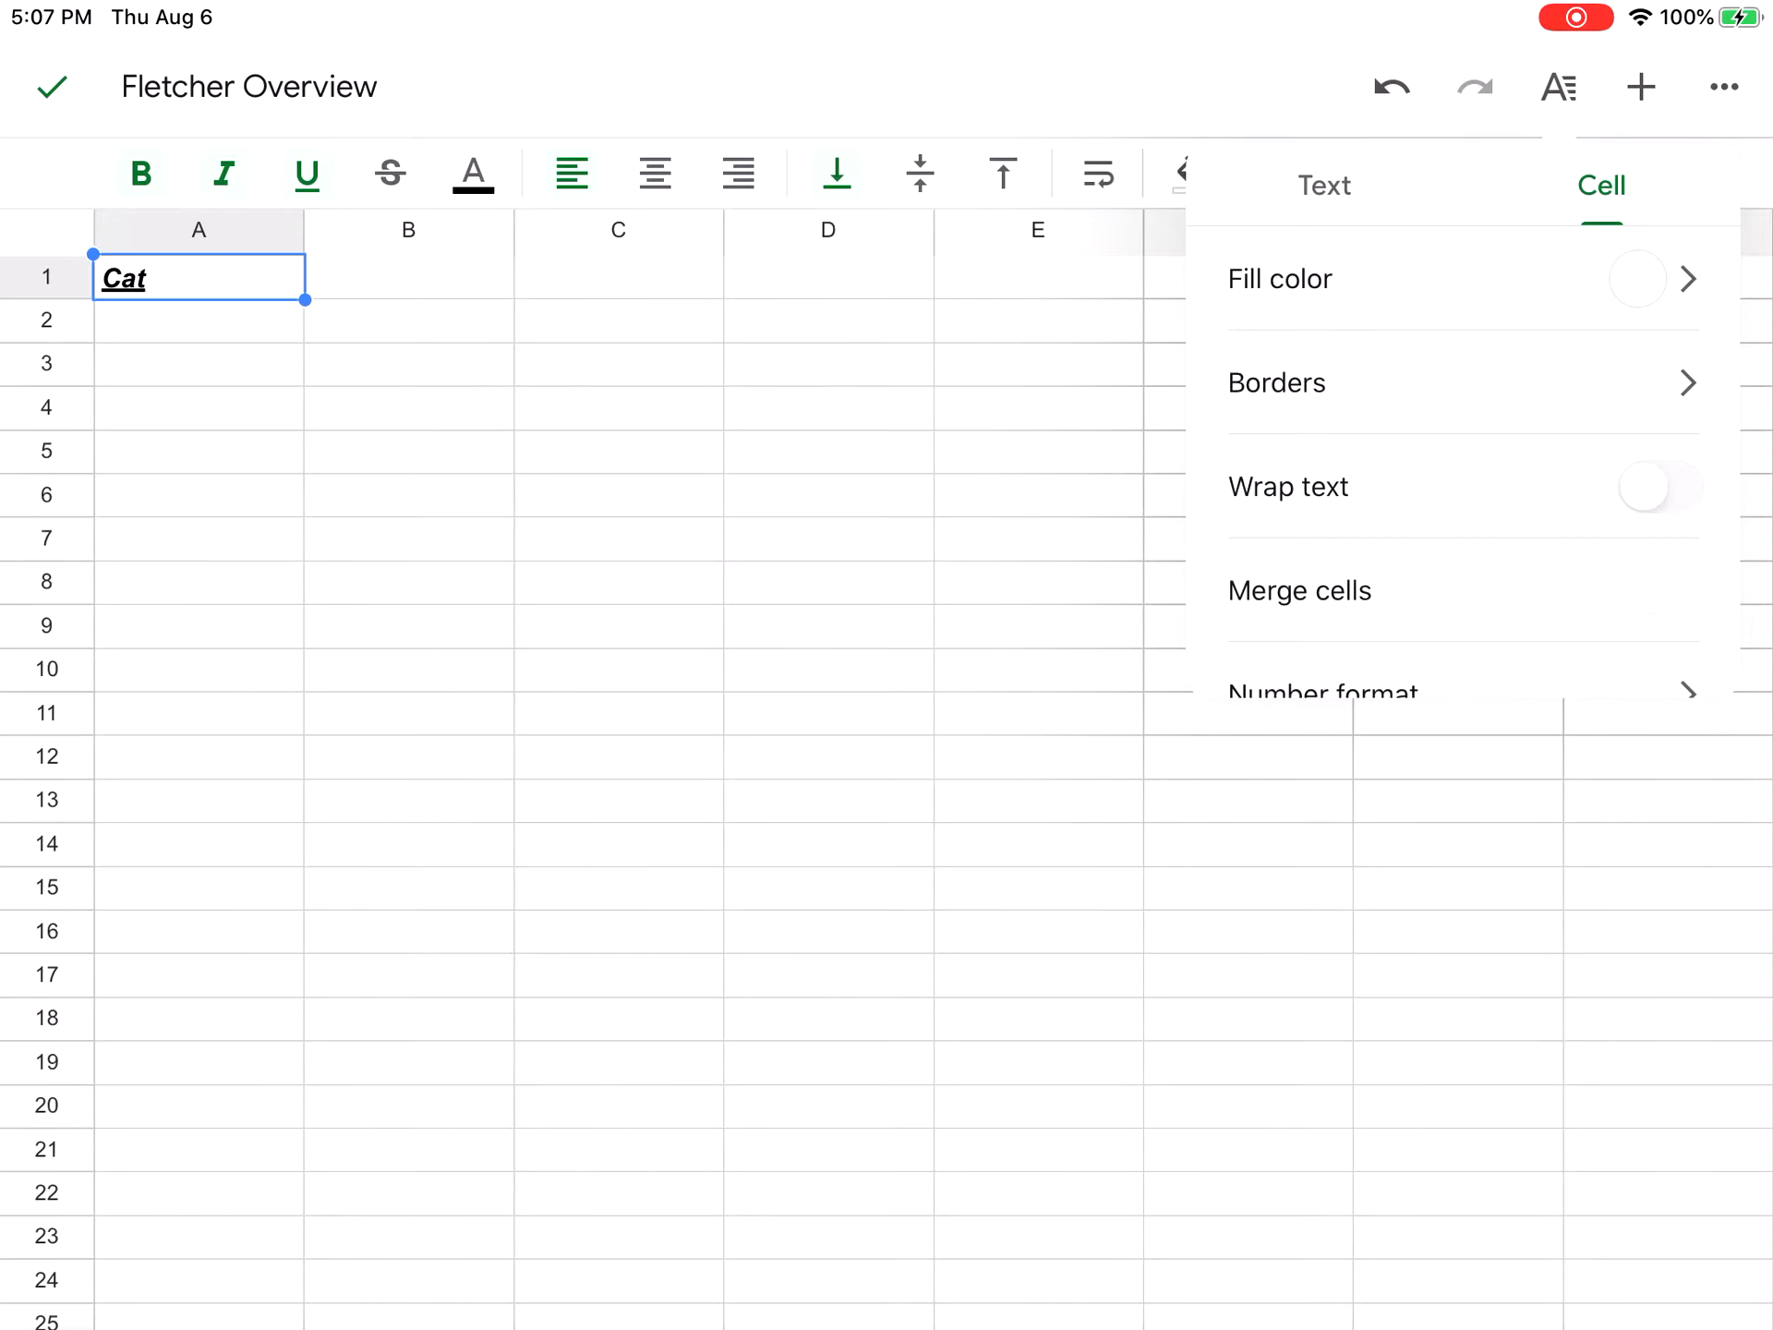
click(1276, 383)
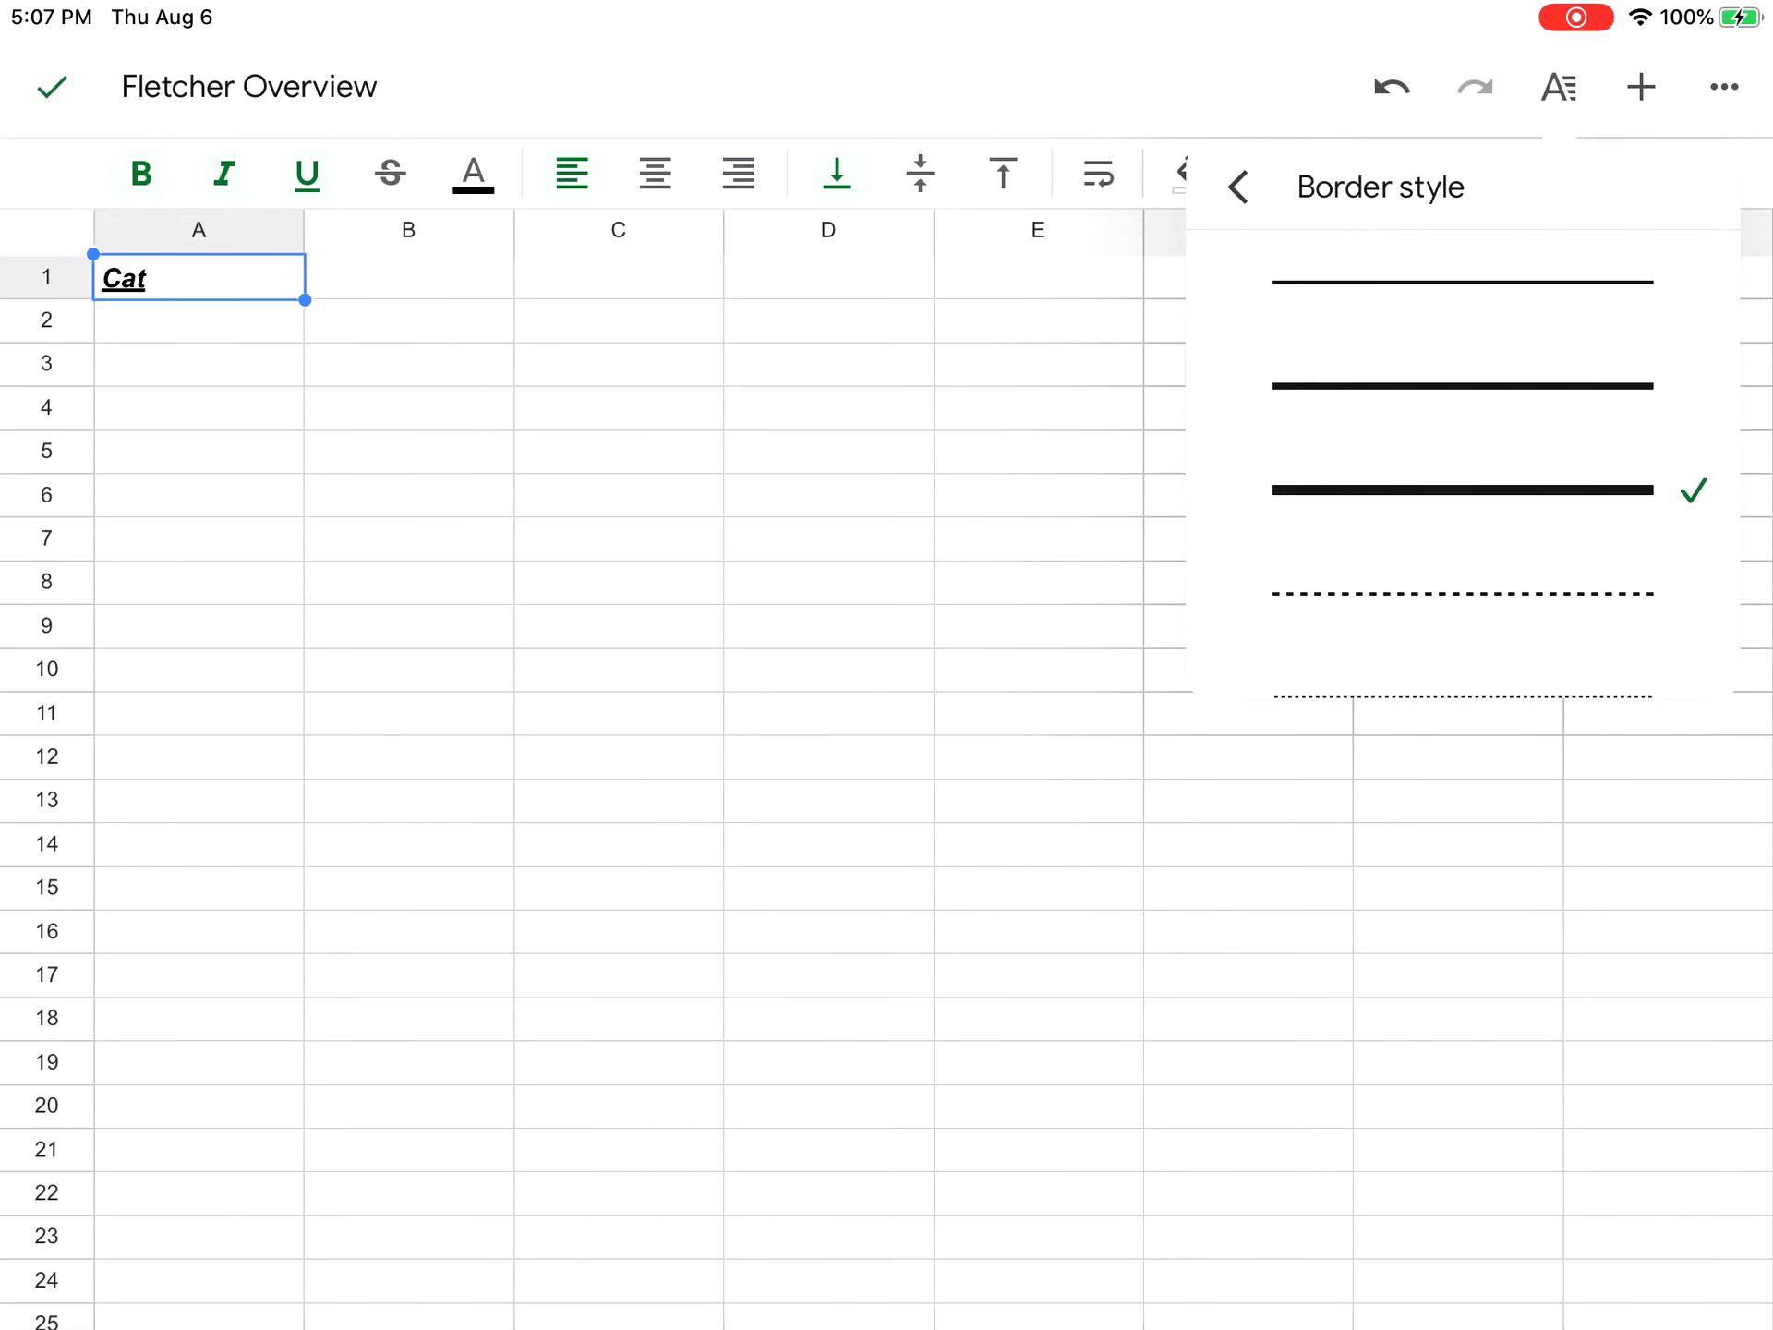
click(1237, 186)
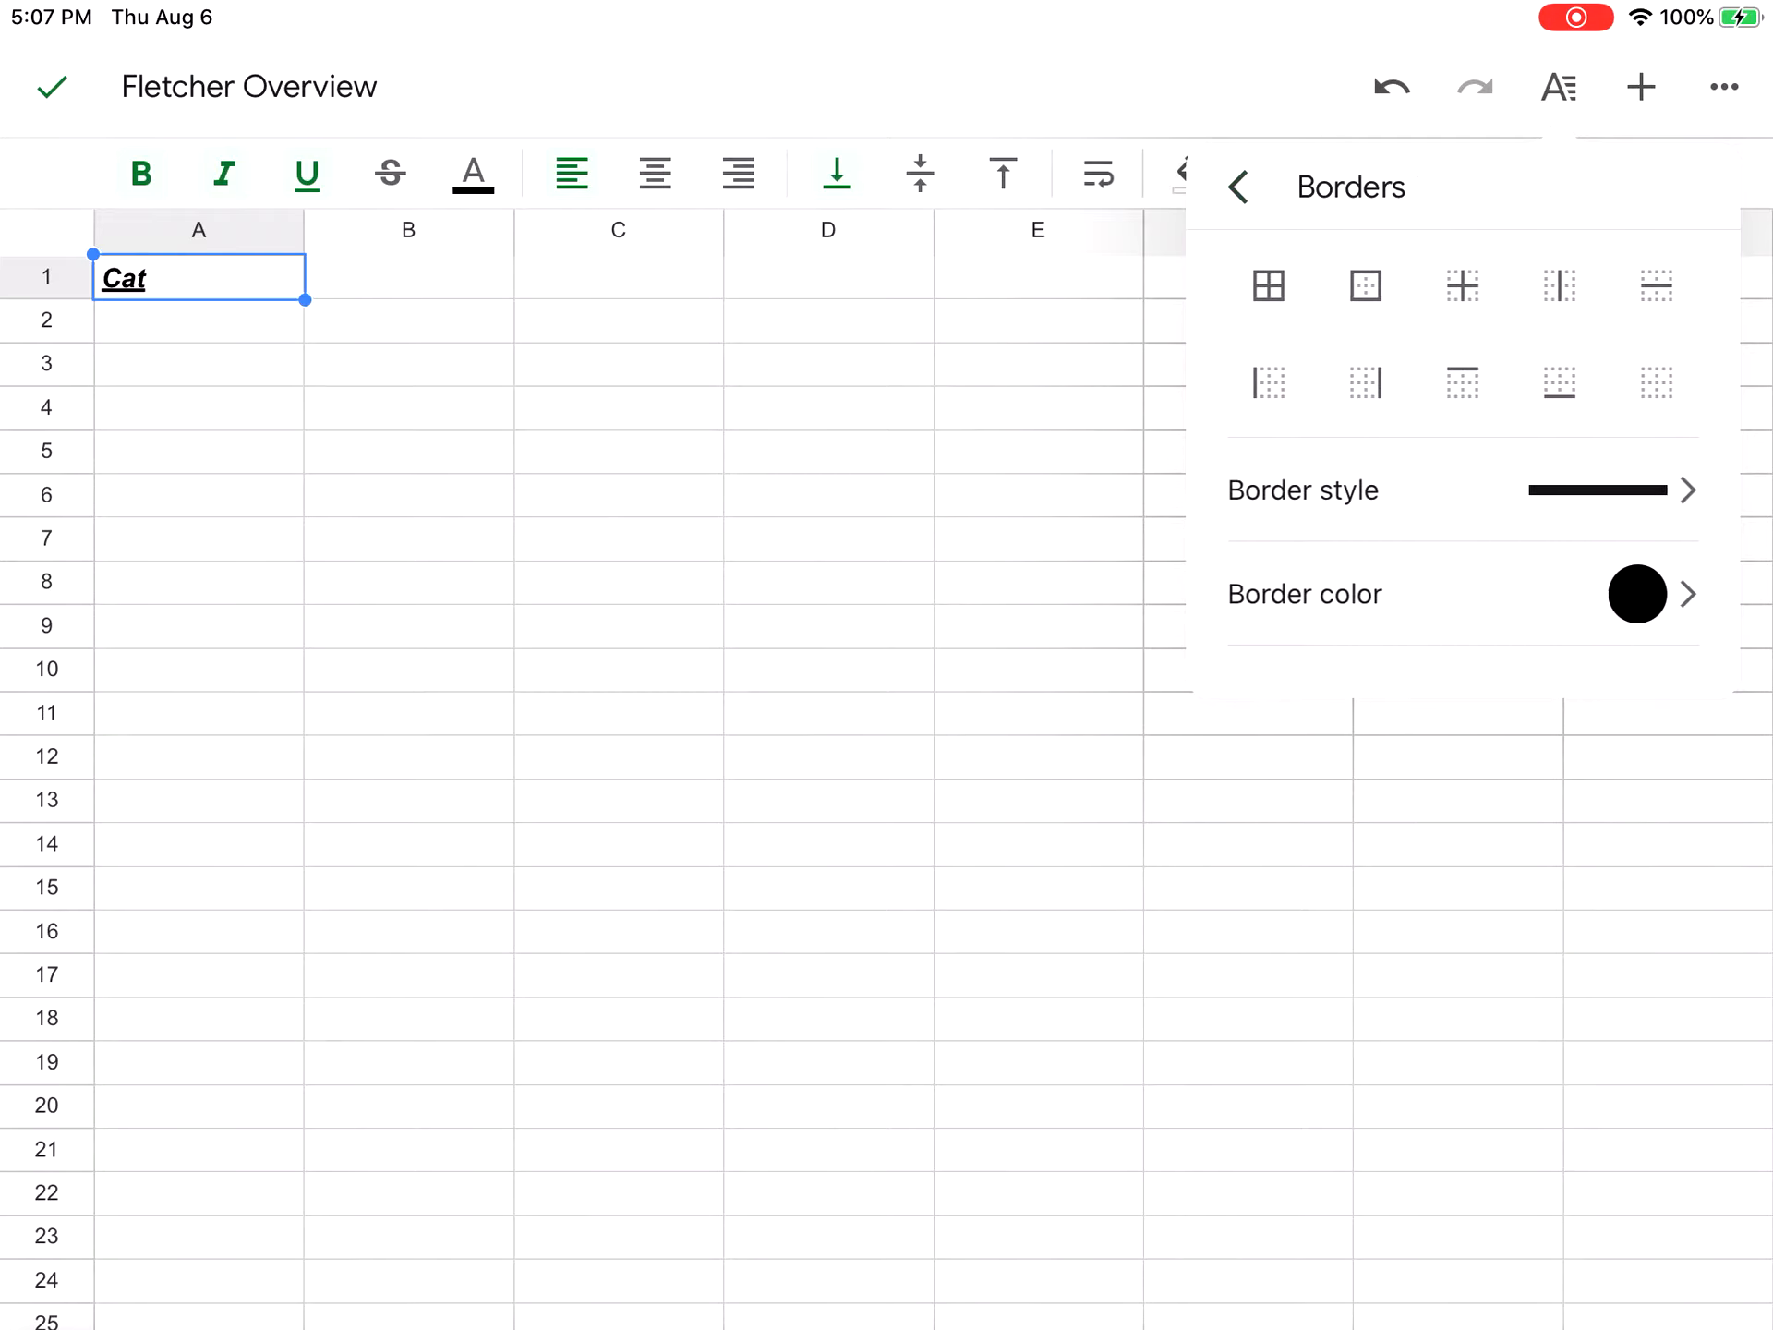
click(1637, 594)
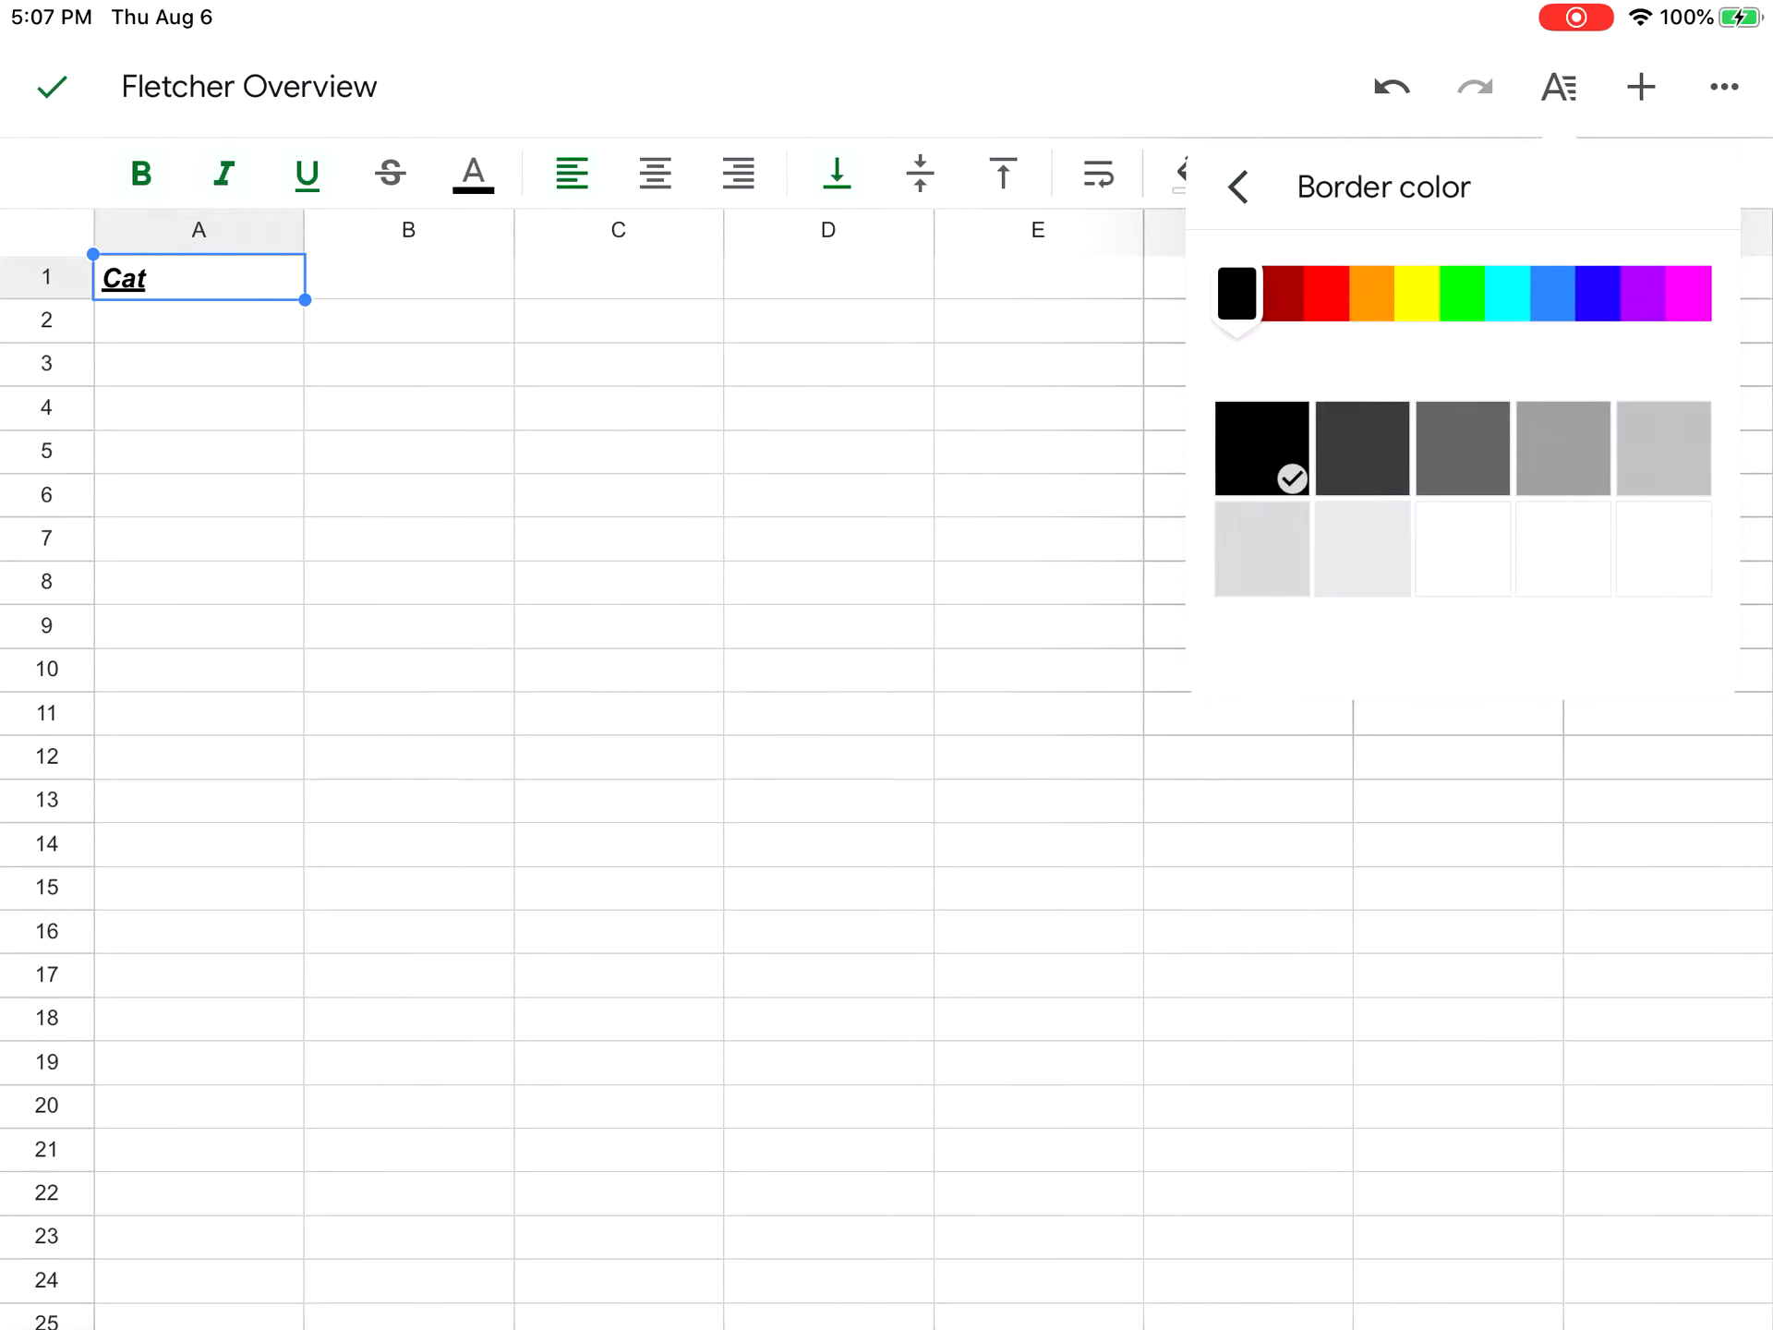
click(1599, 293)
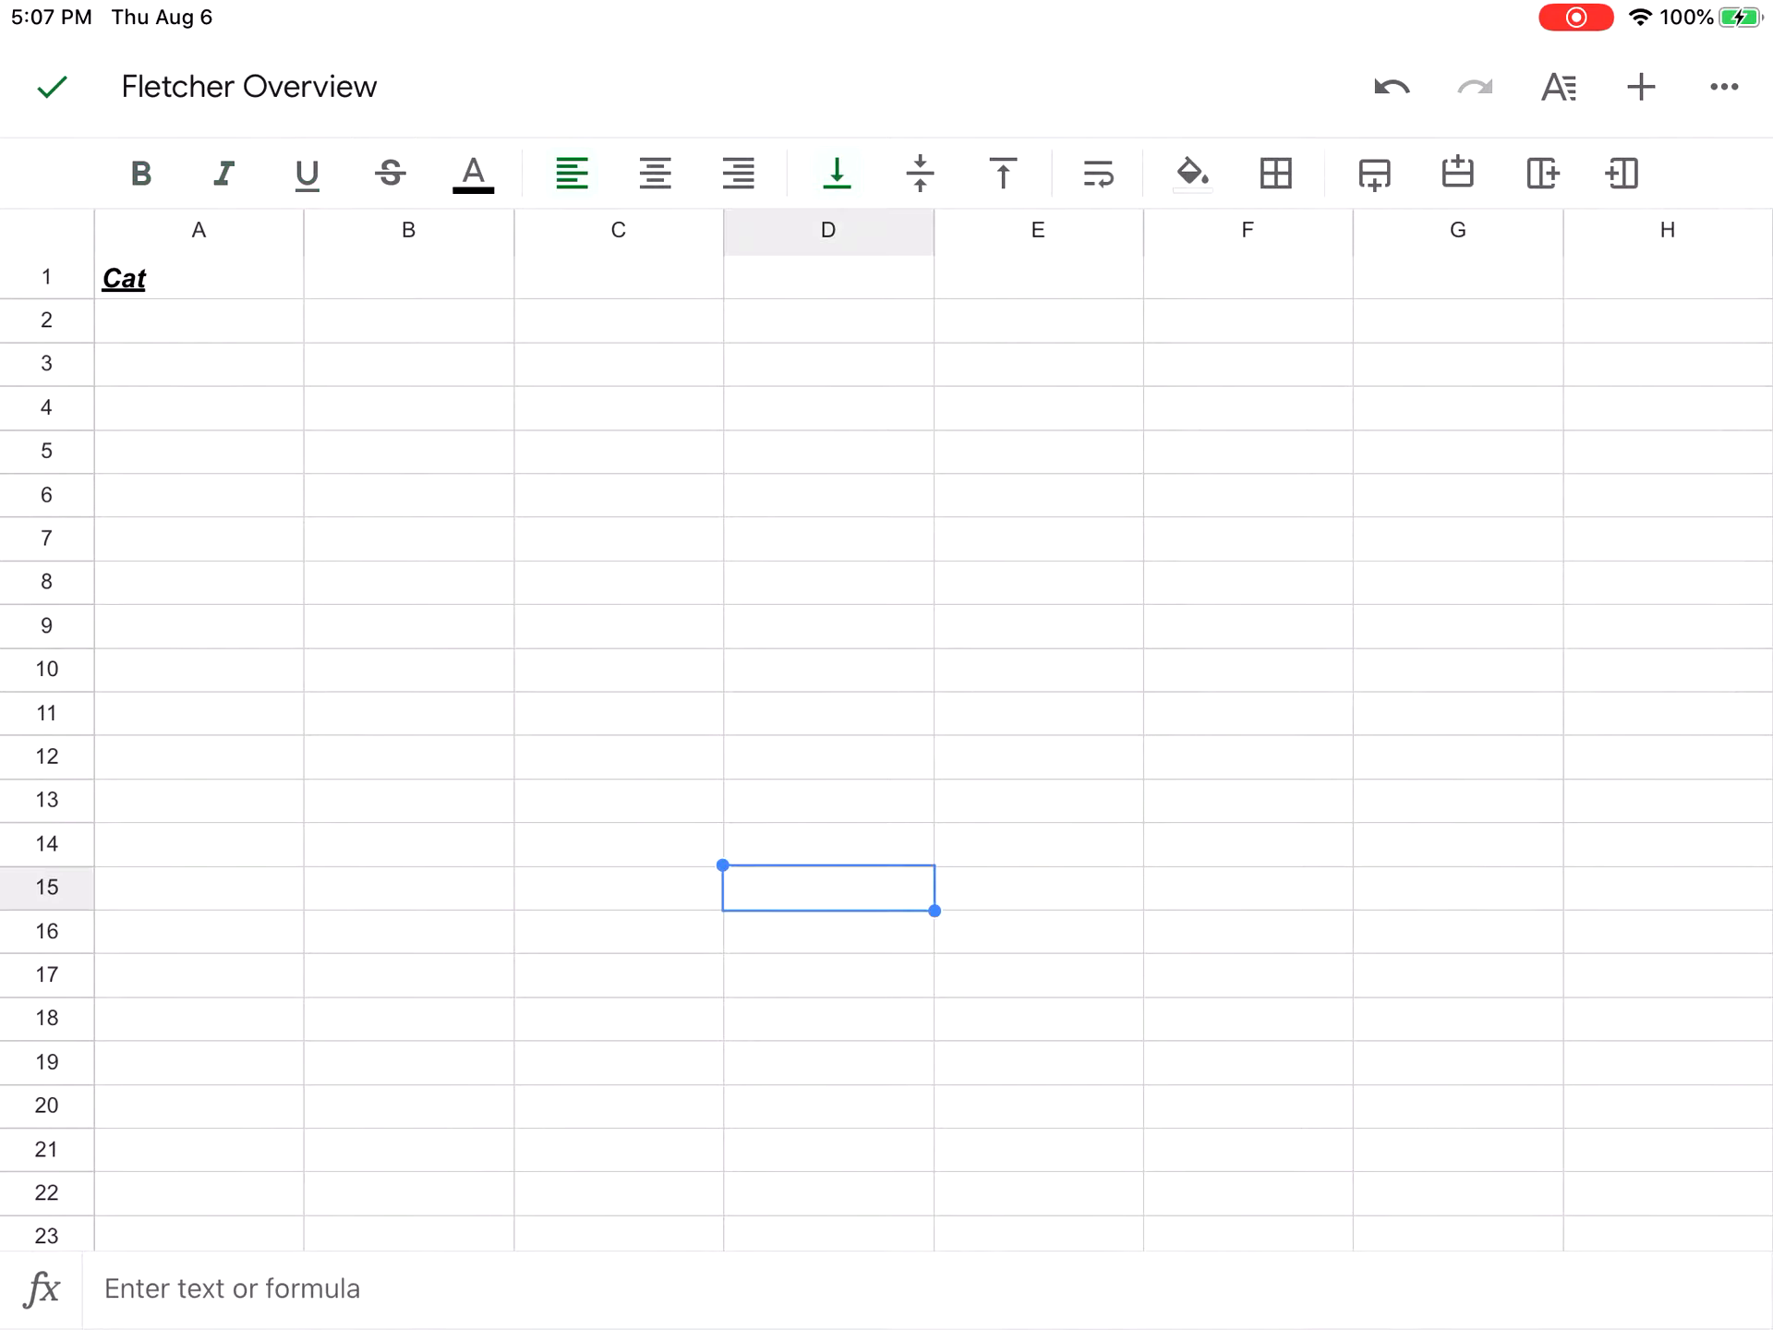
click(198, 277)
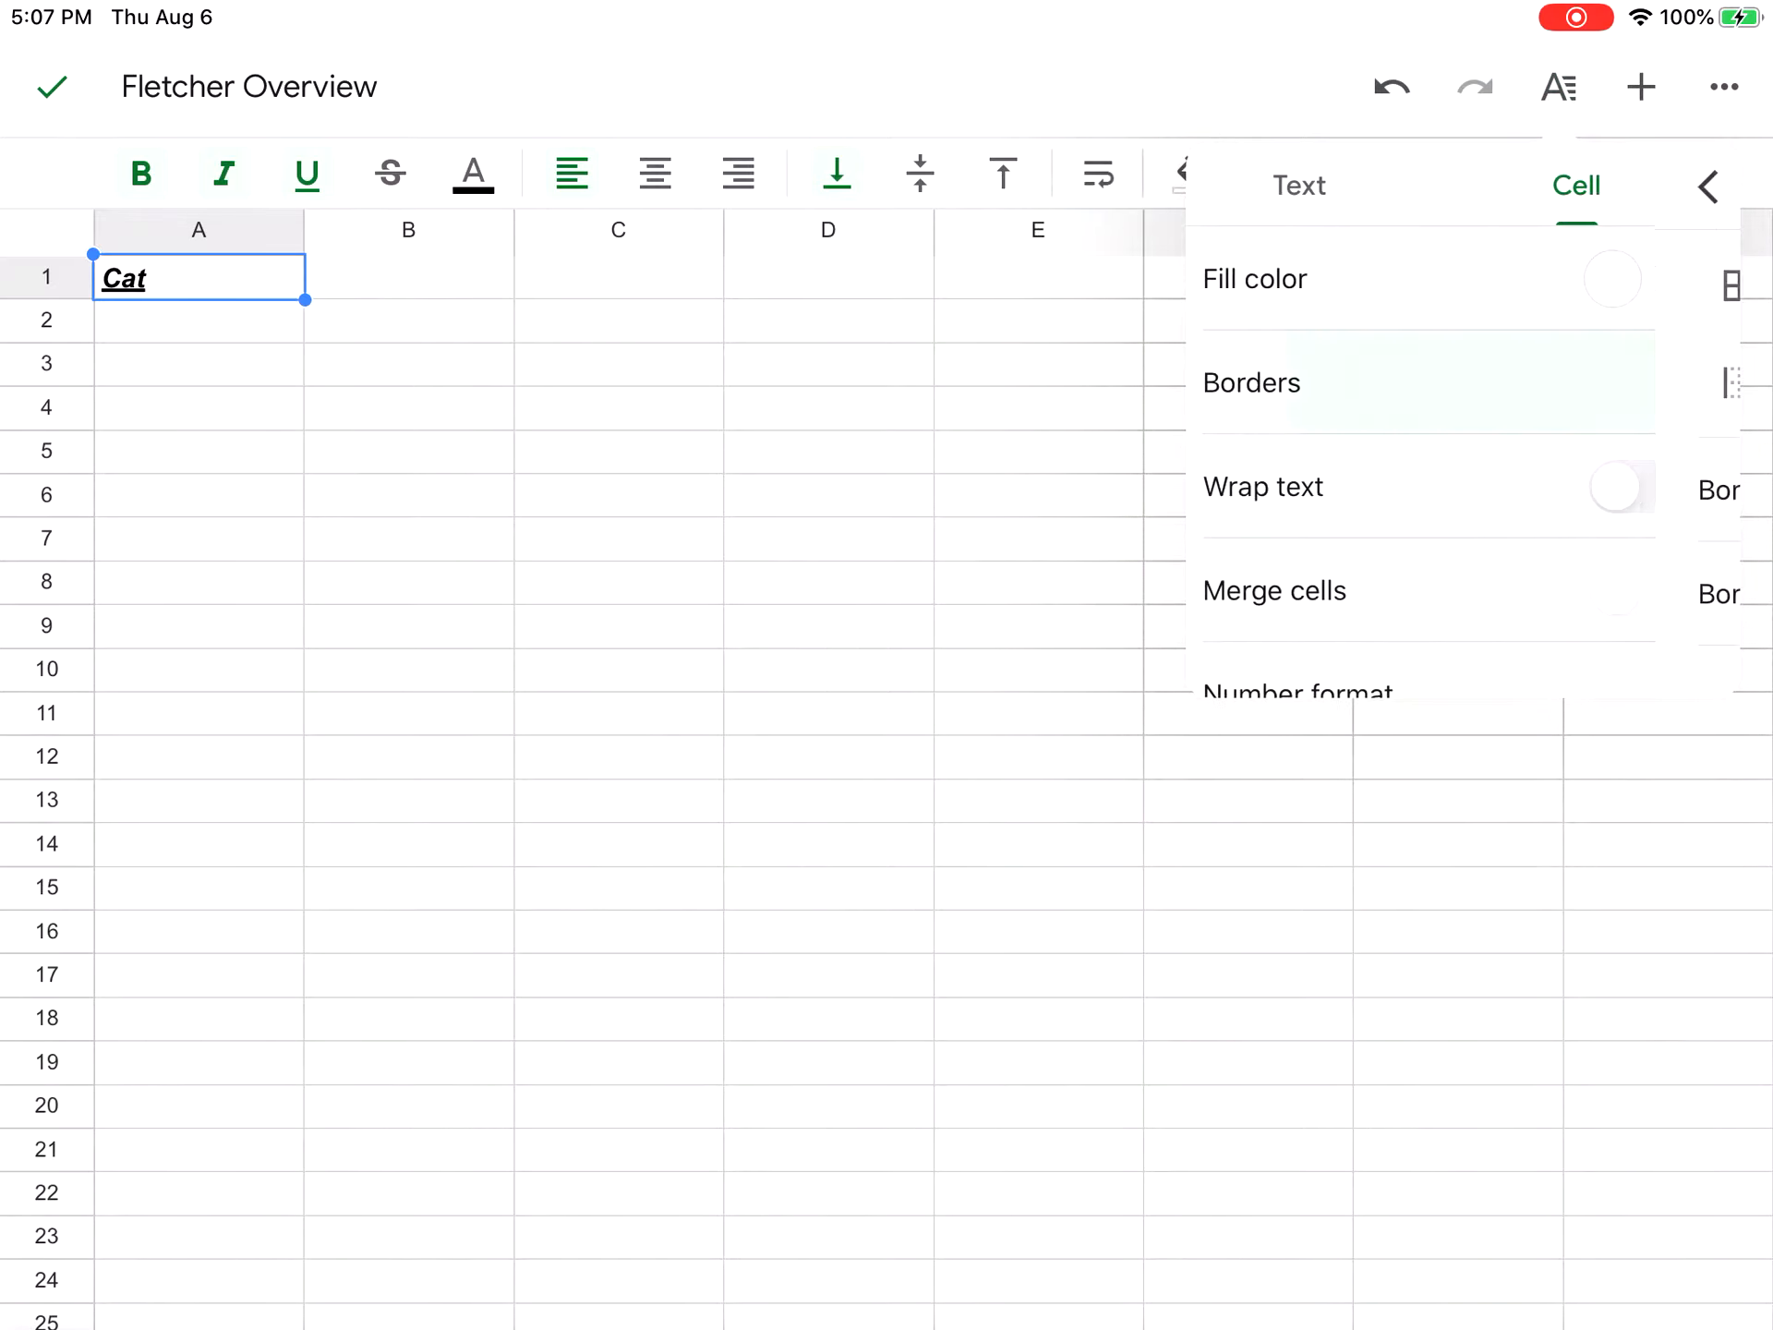
click(1253, 382)
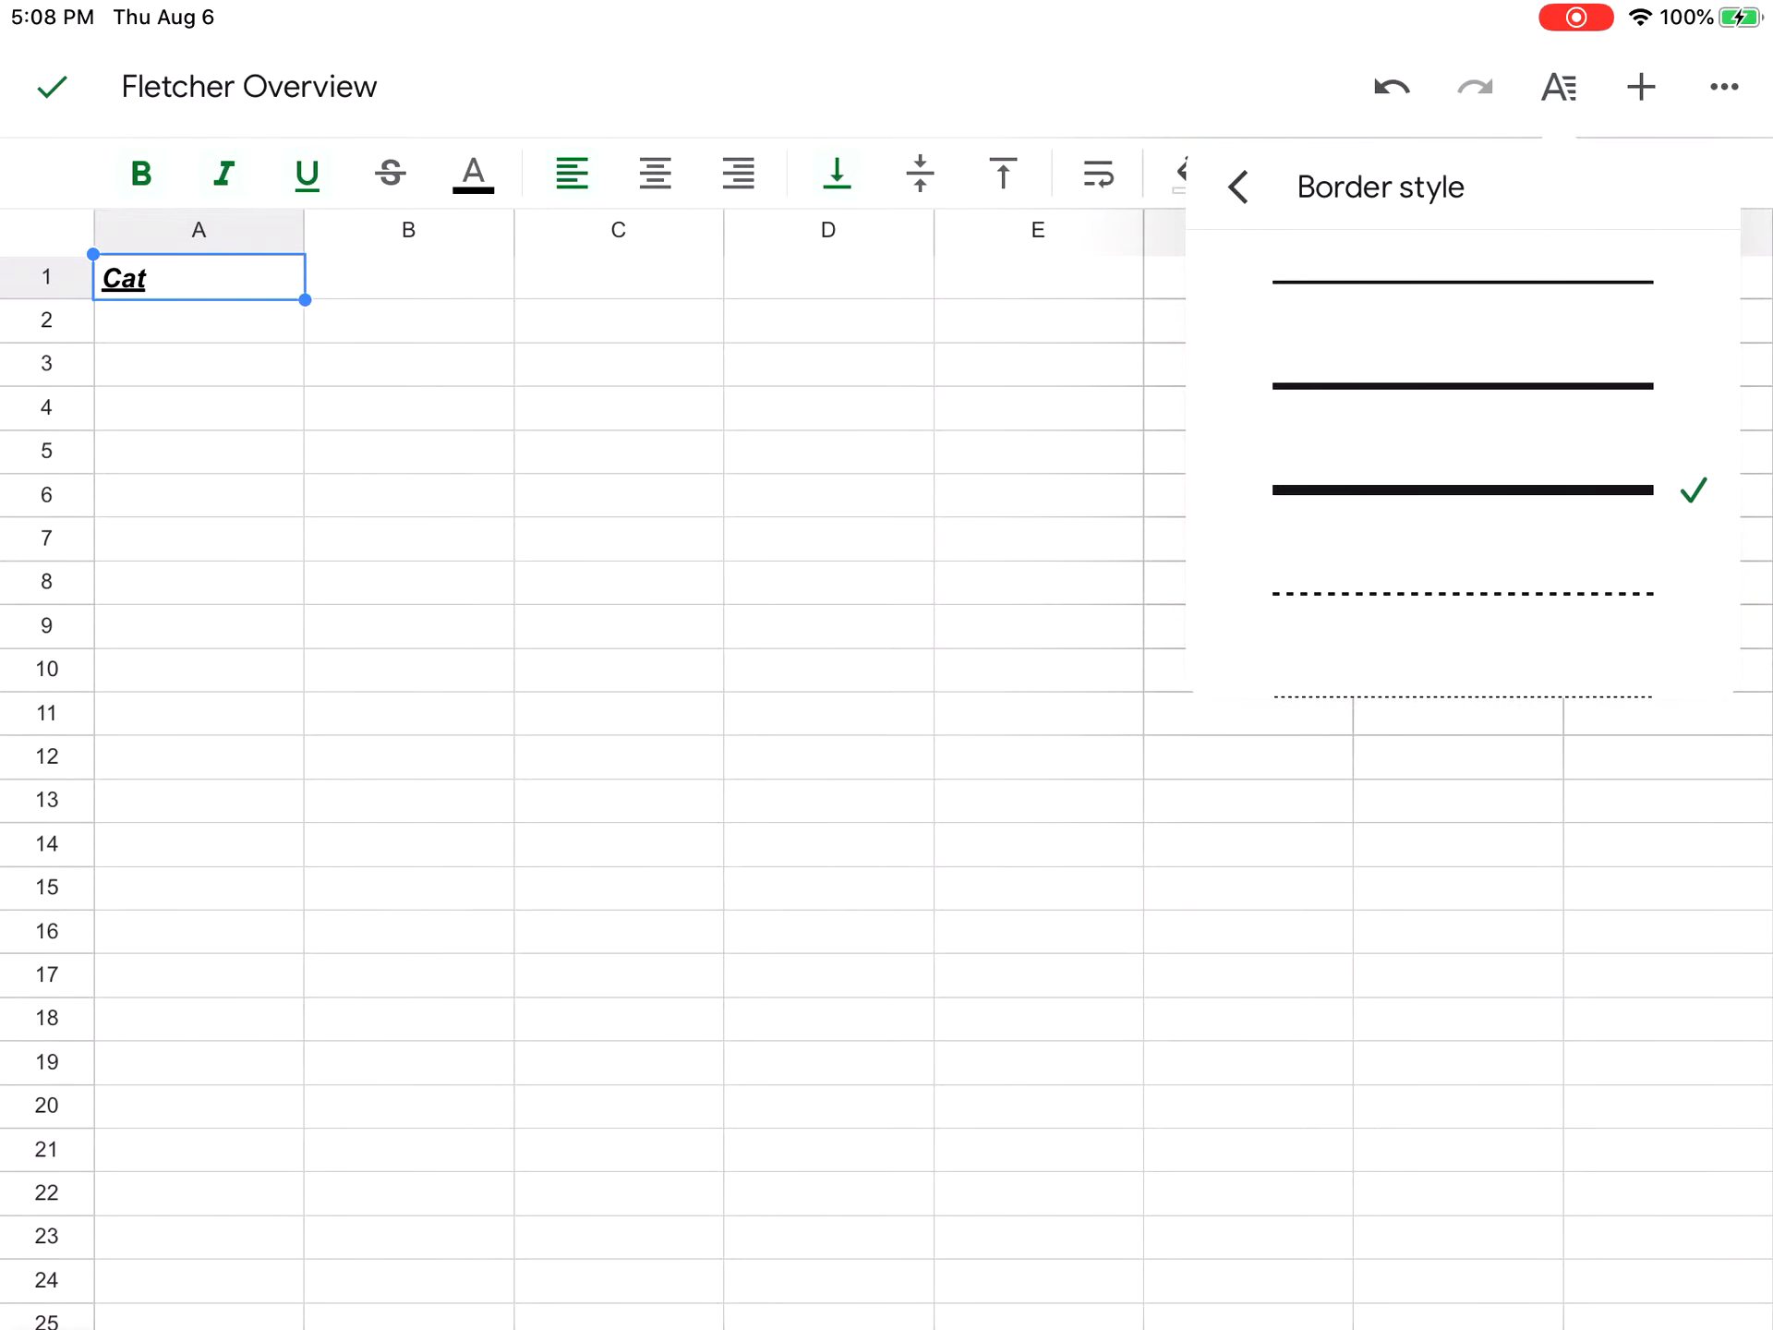
click(1238, 186)
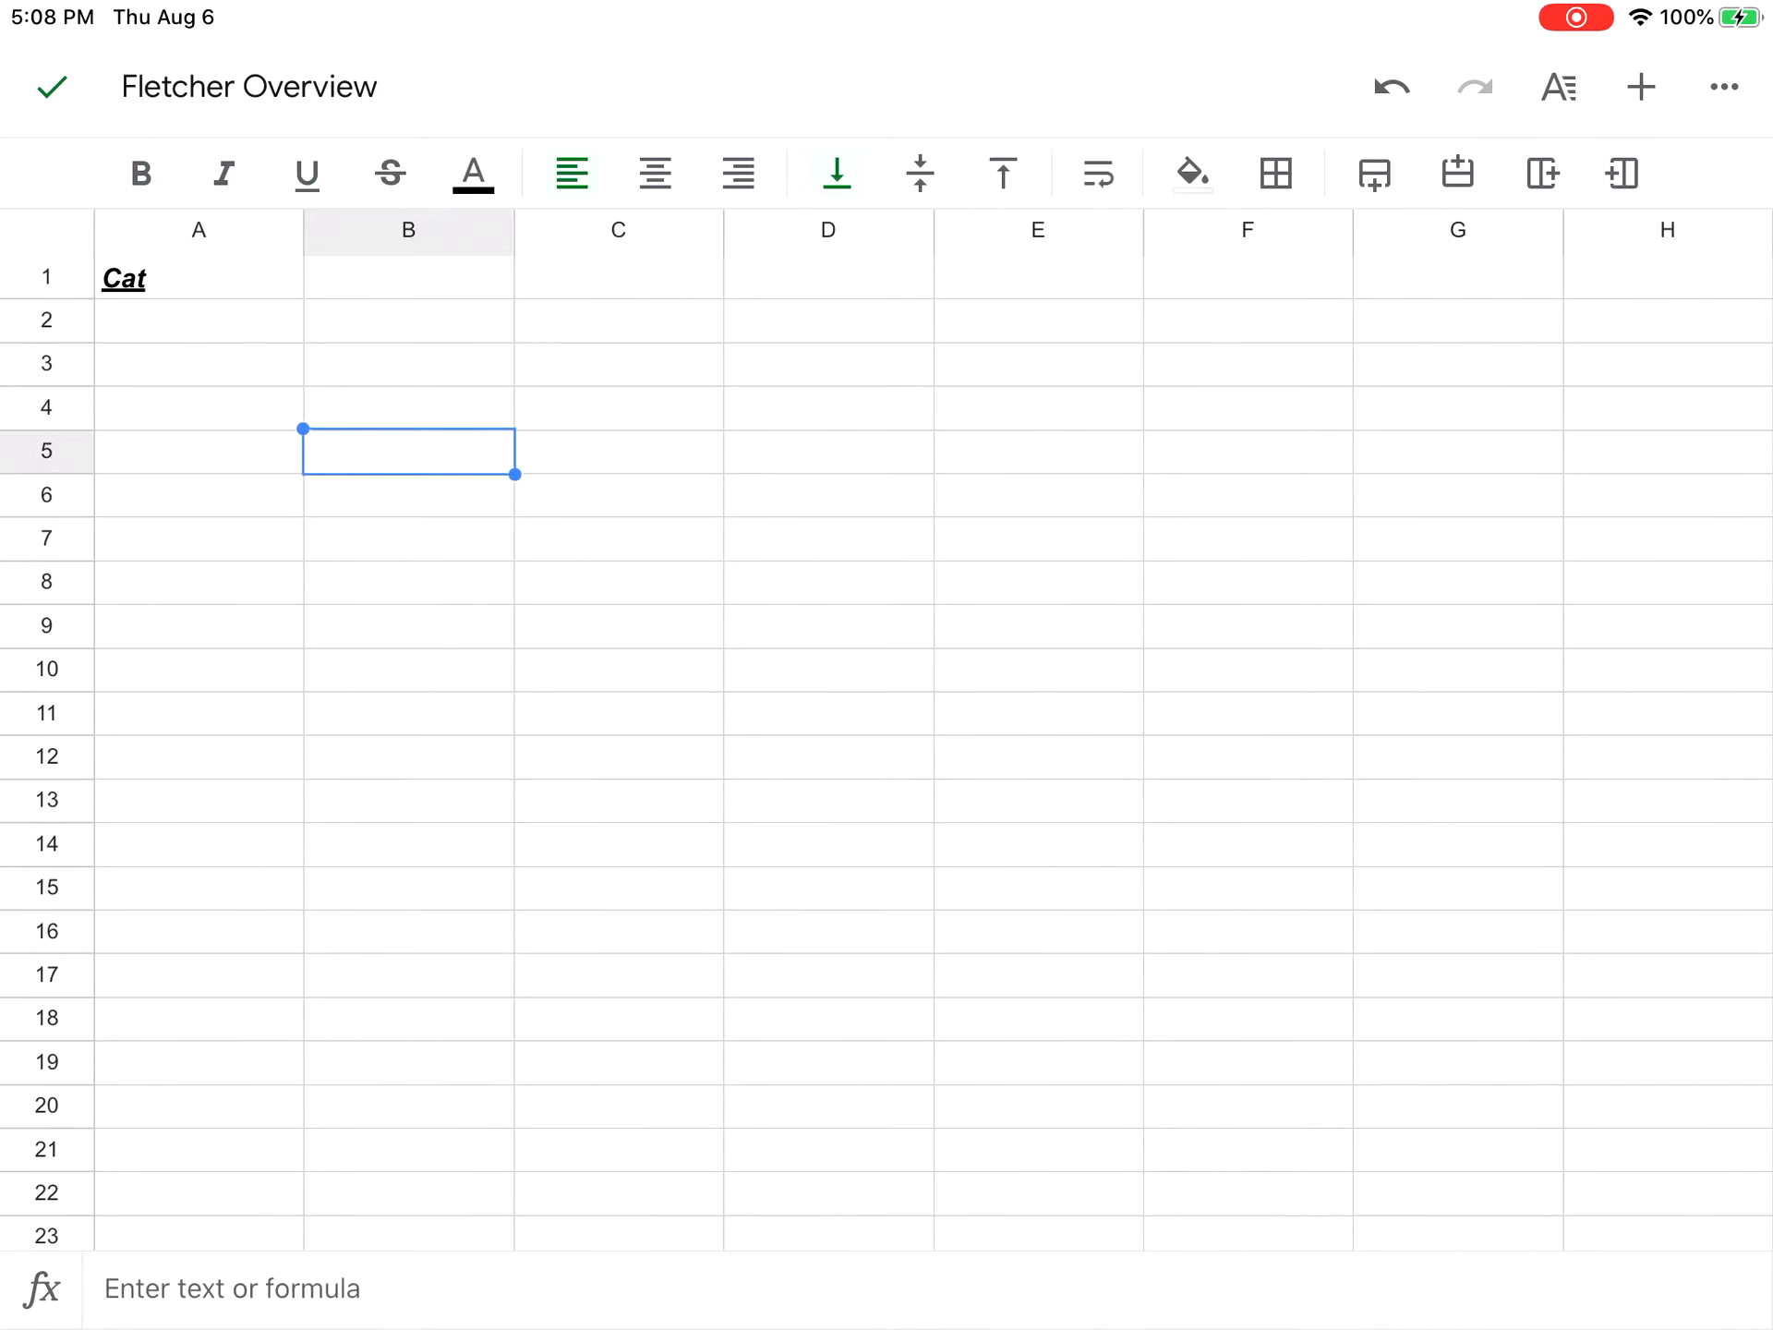
Select cell E9 and browse the Insert menu's comment, chart, image, column and row options.
click(1036, 625)
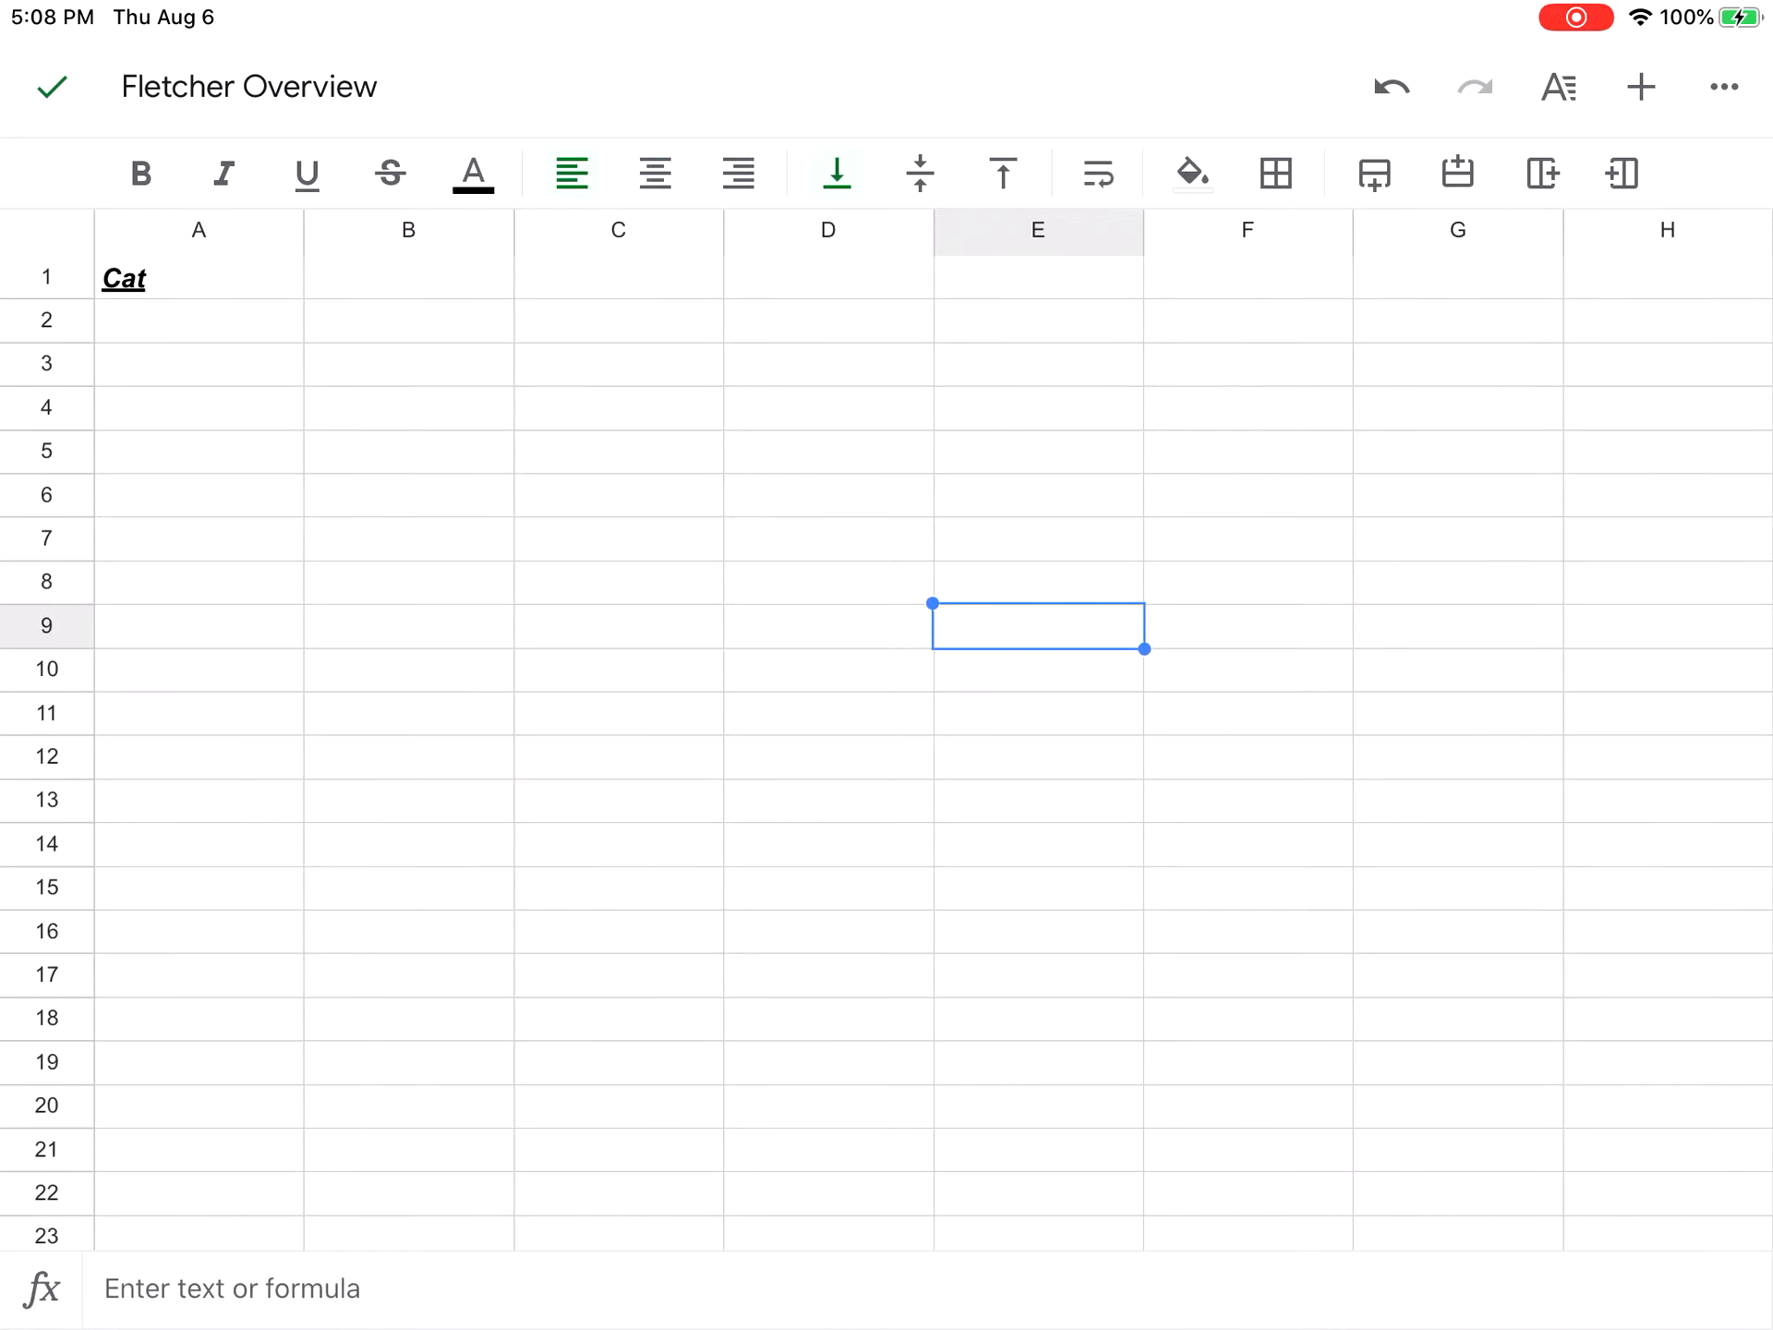
click(1641, 86)
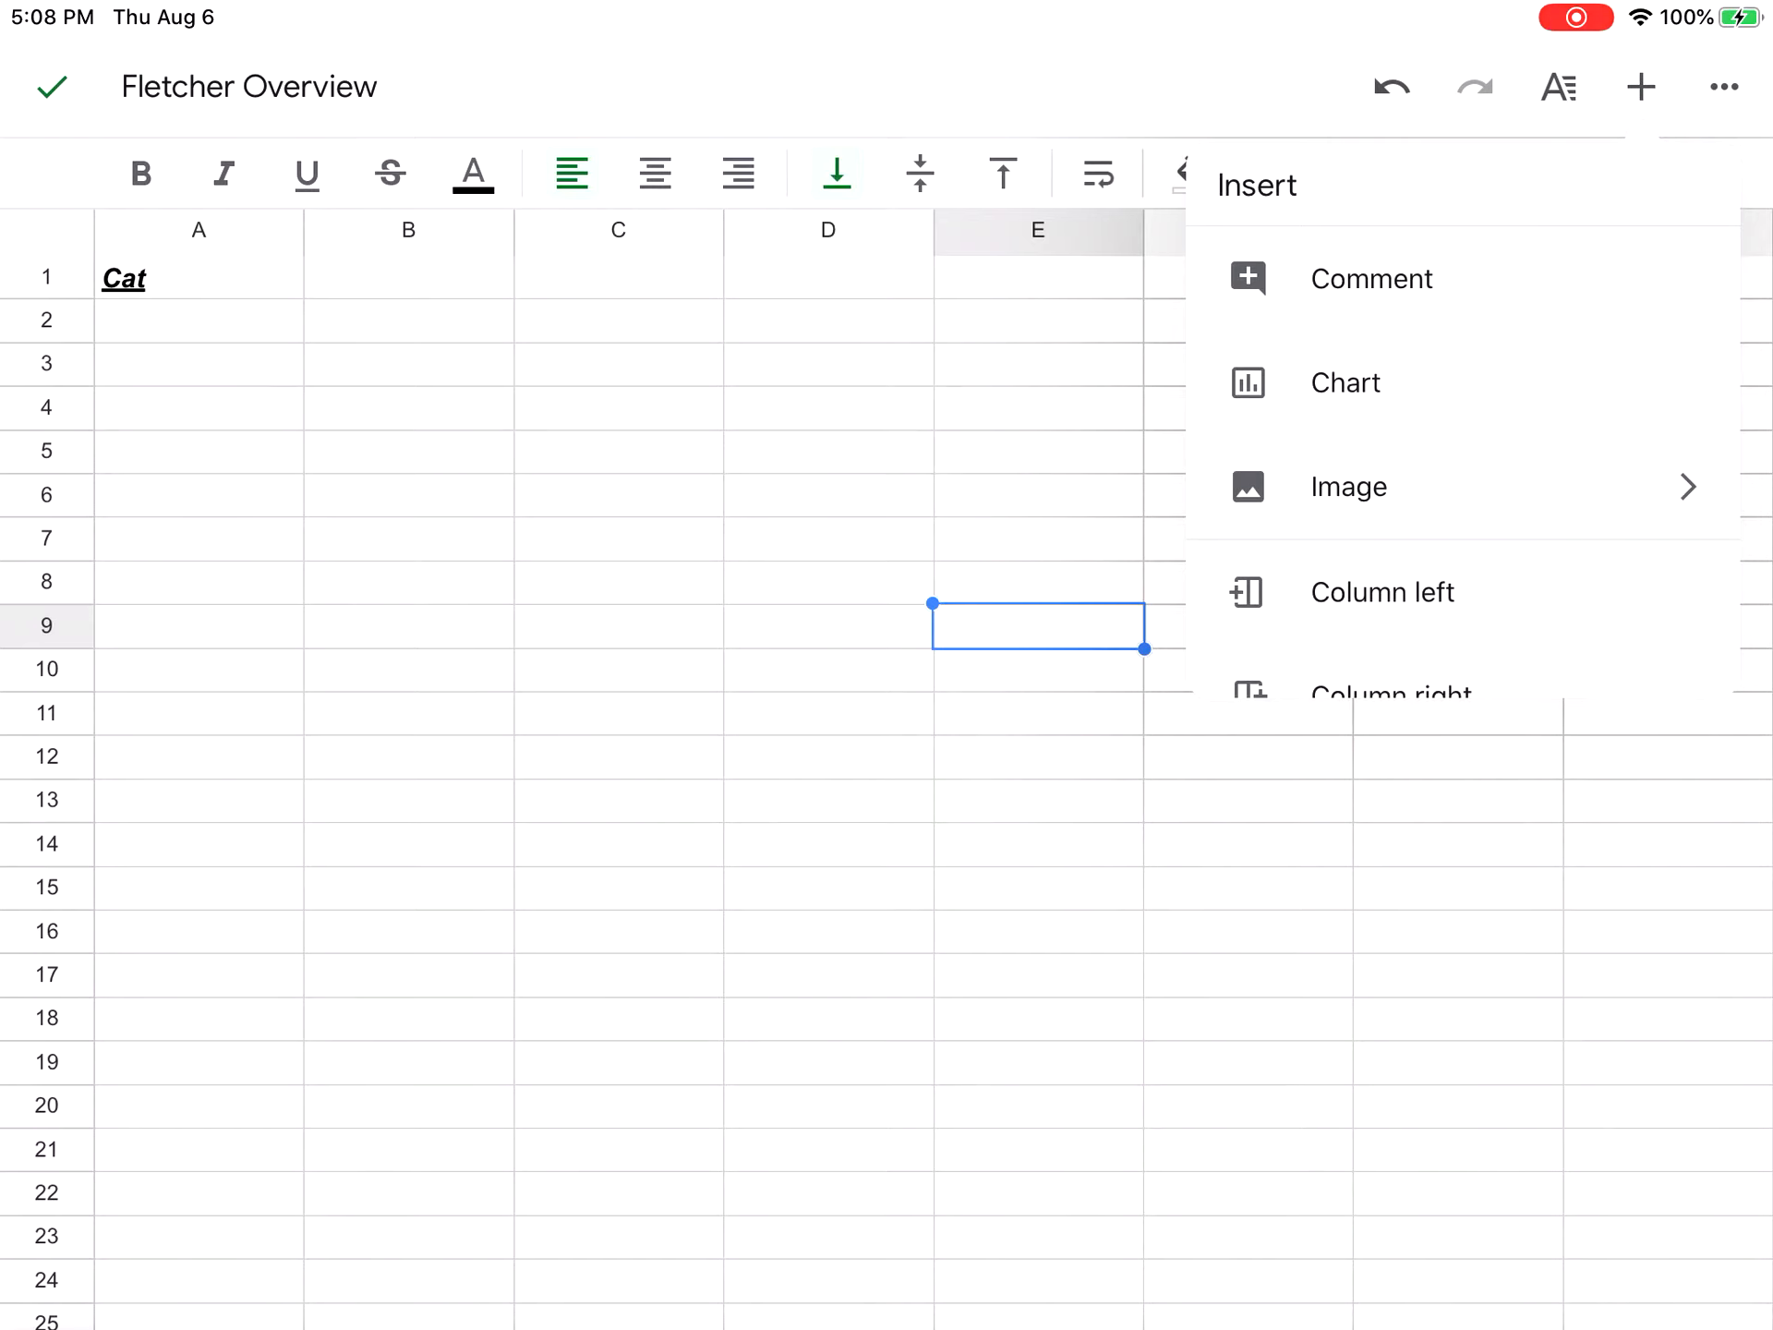
scroll(down, 3)
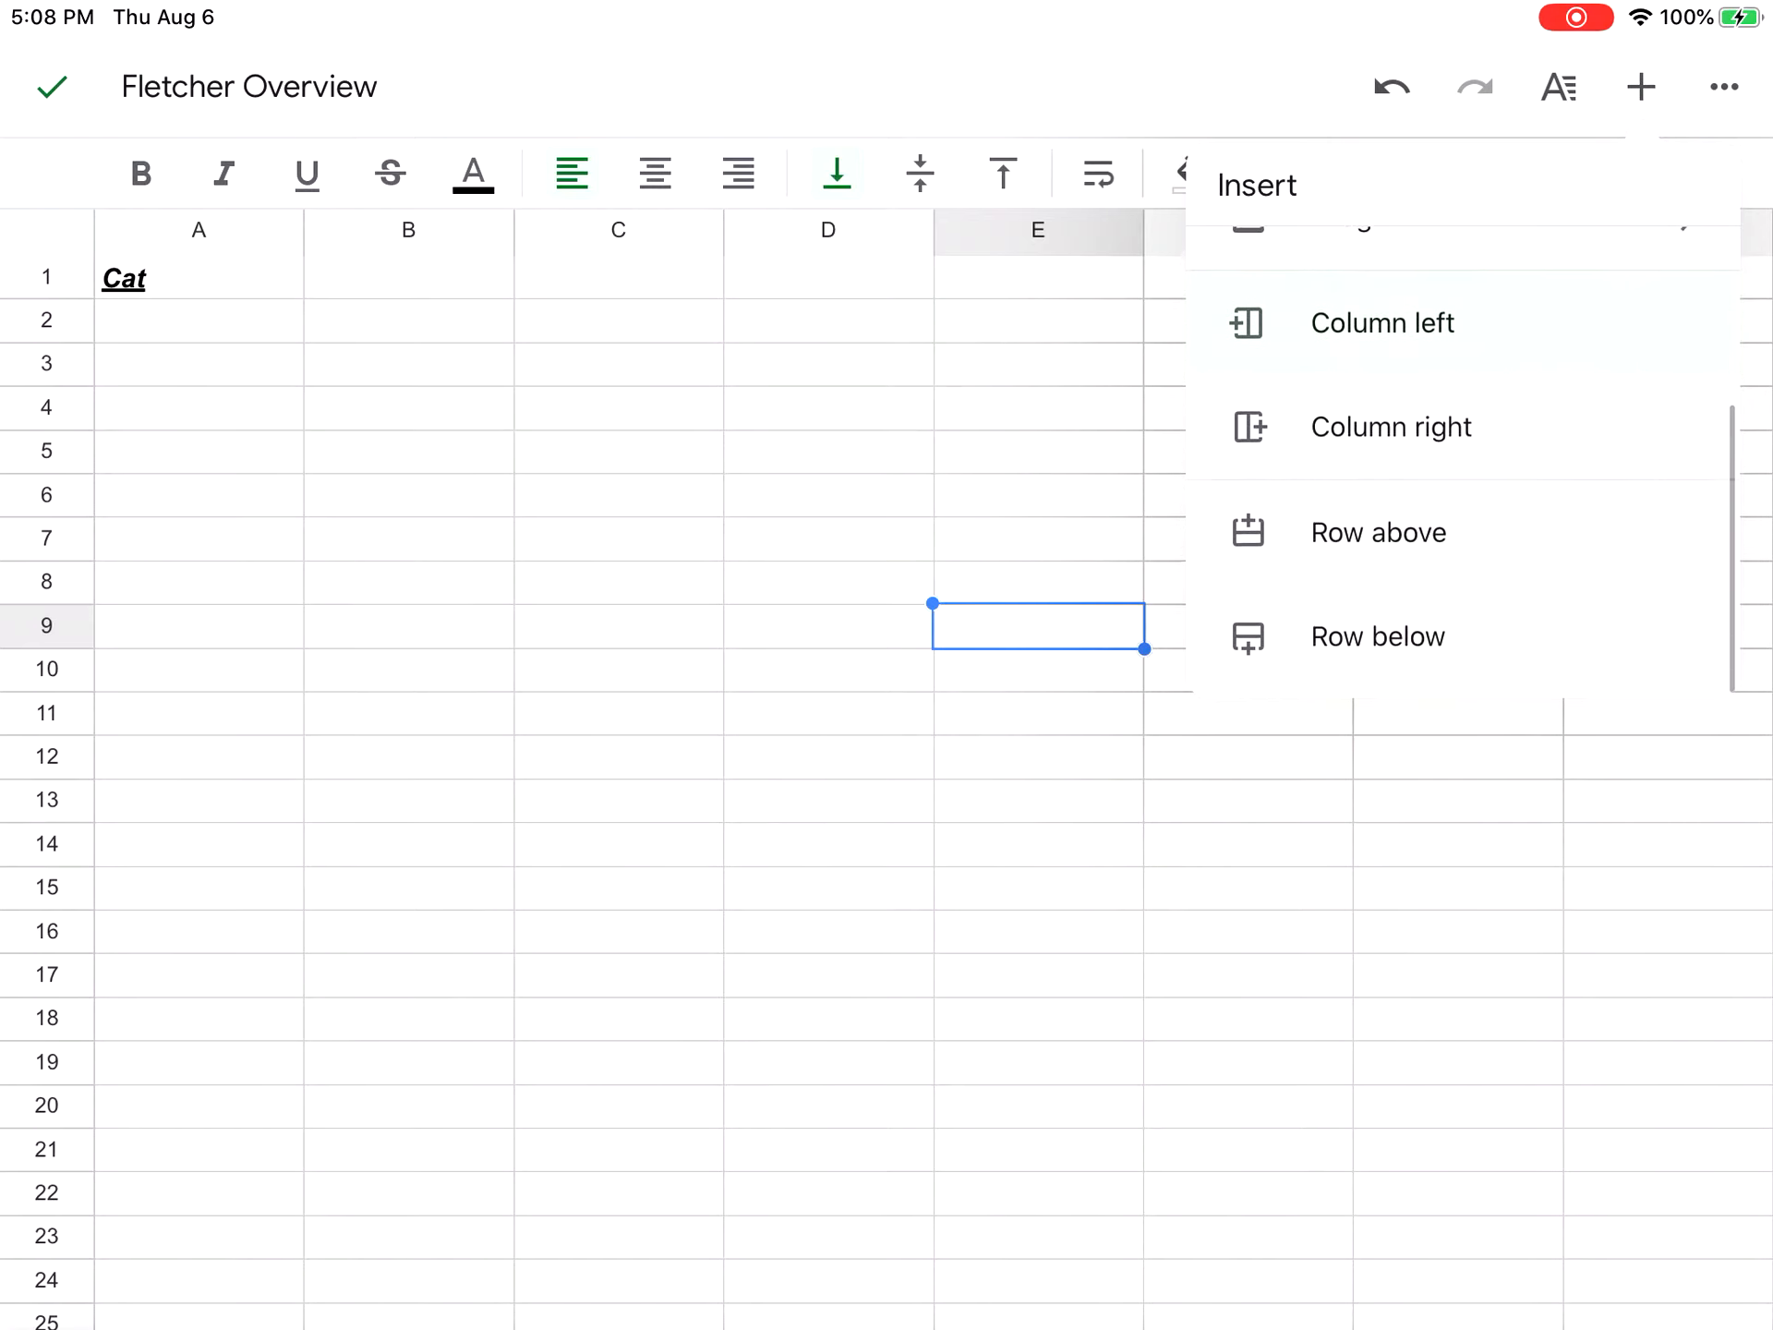